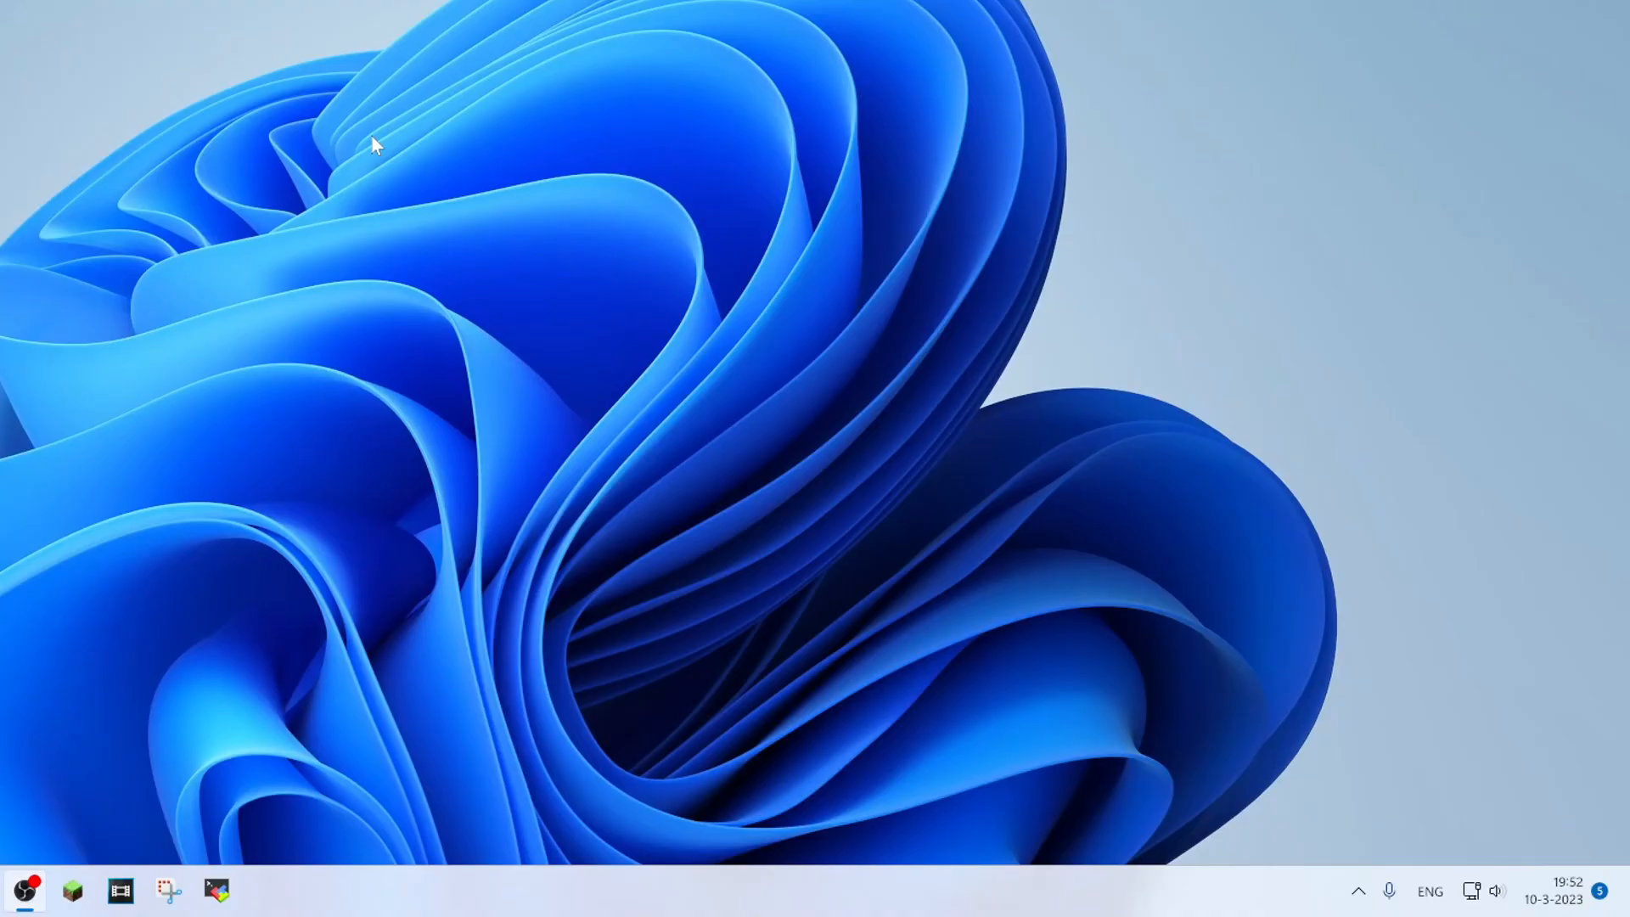
mouse_move(259, 224)
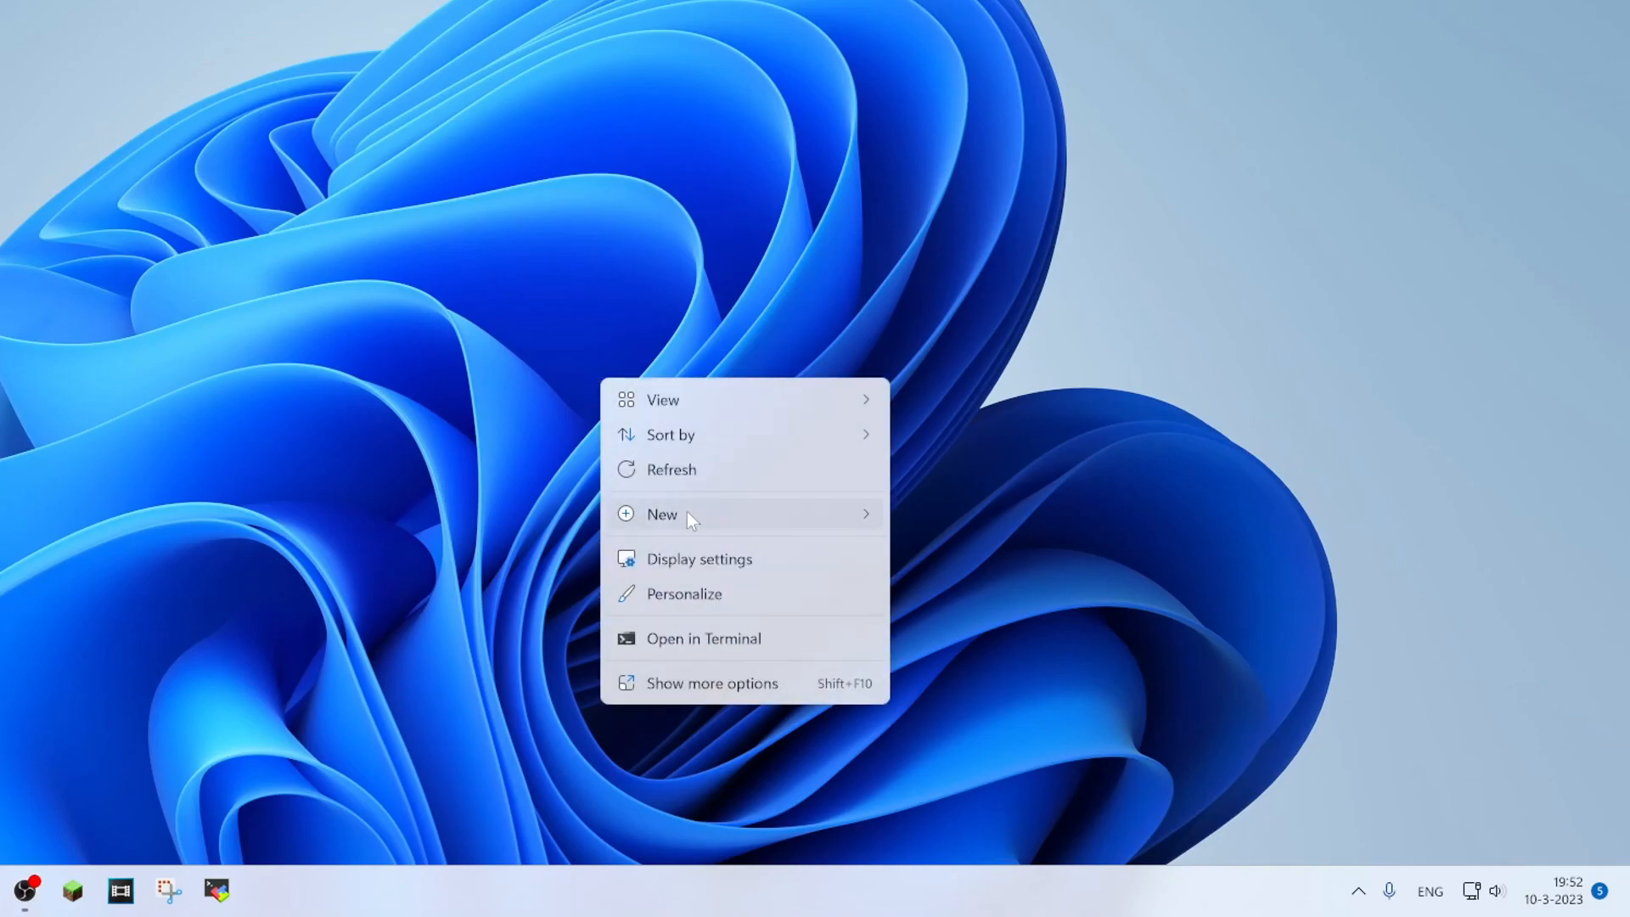
mouse_move(993, 567)
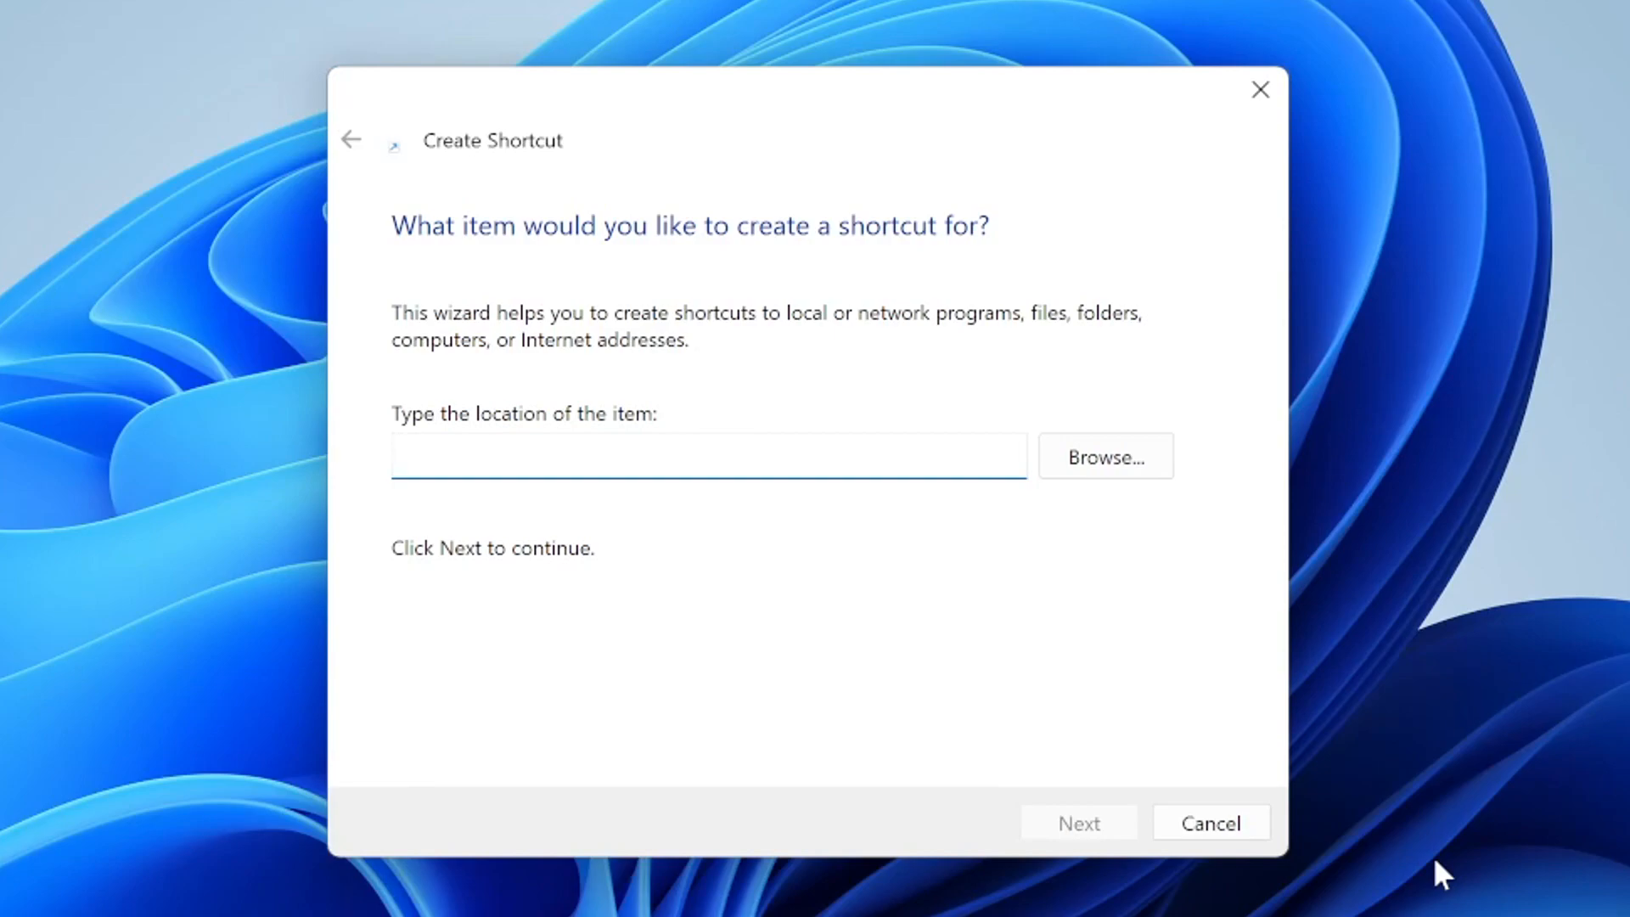
- Enter minecraft:?Editor=true as the shortcut's item location
left_click(706, 455)
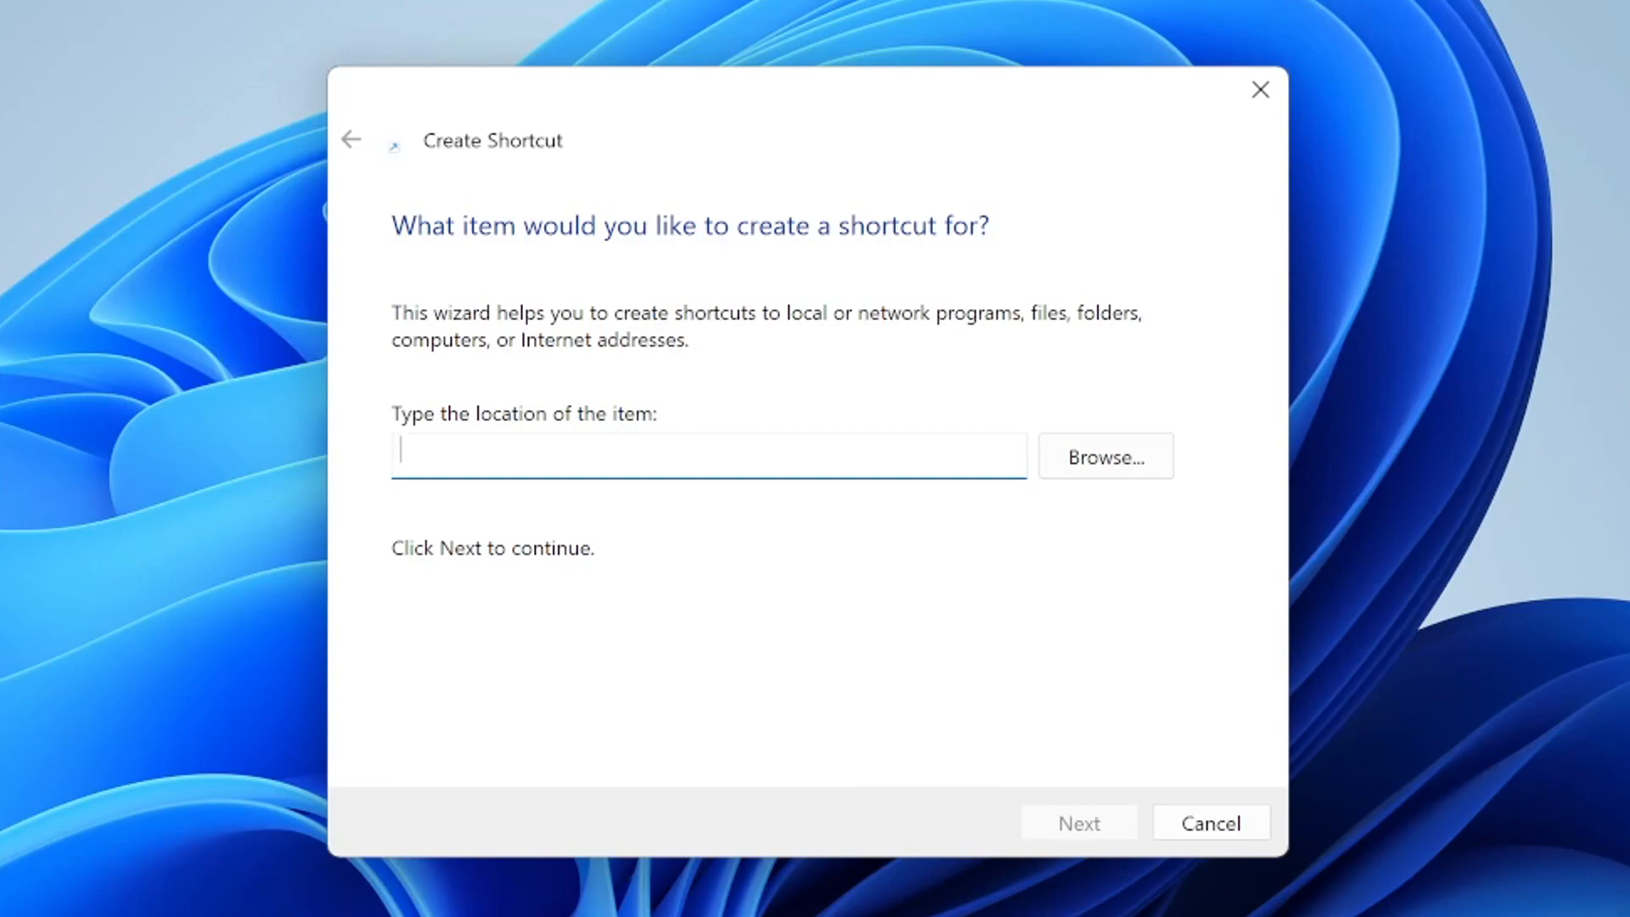
type("mine")
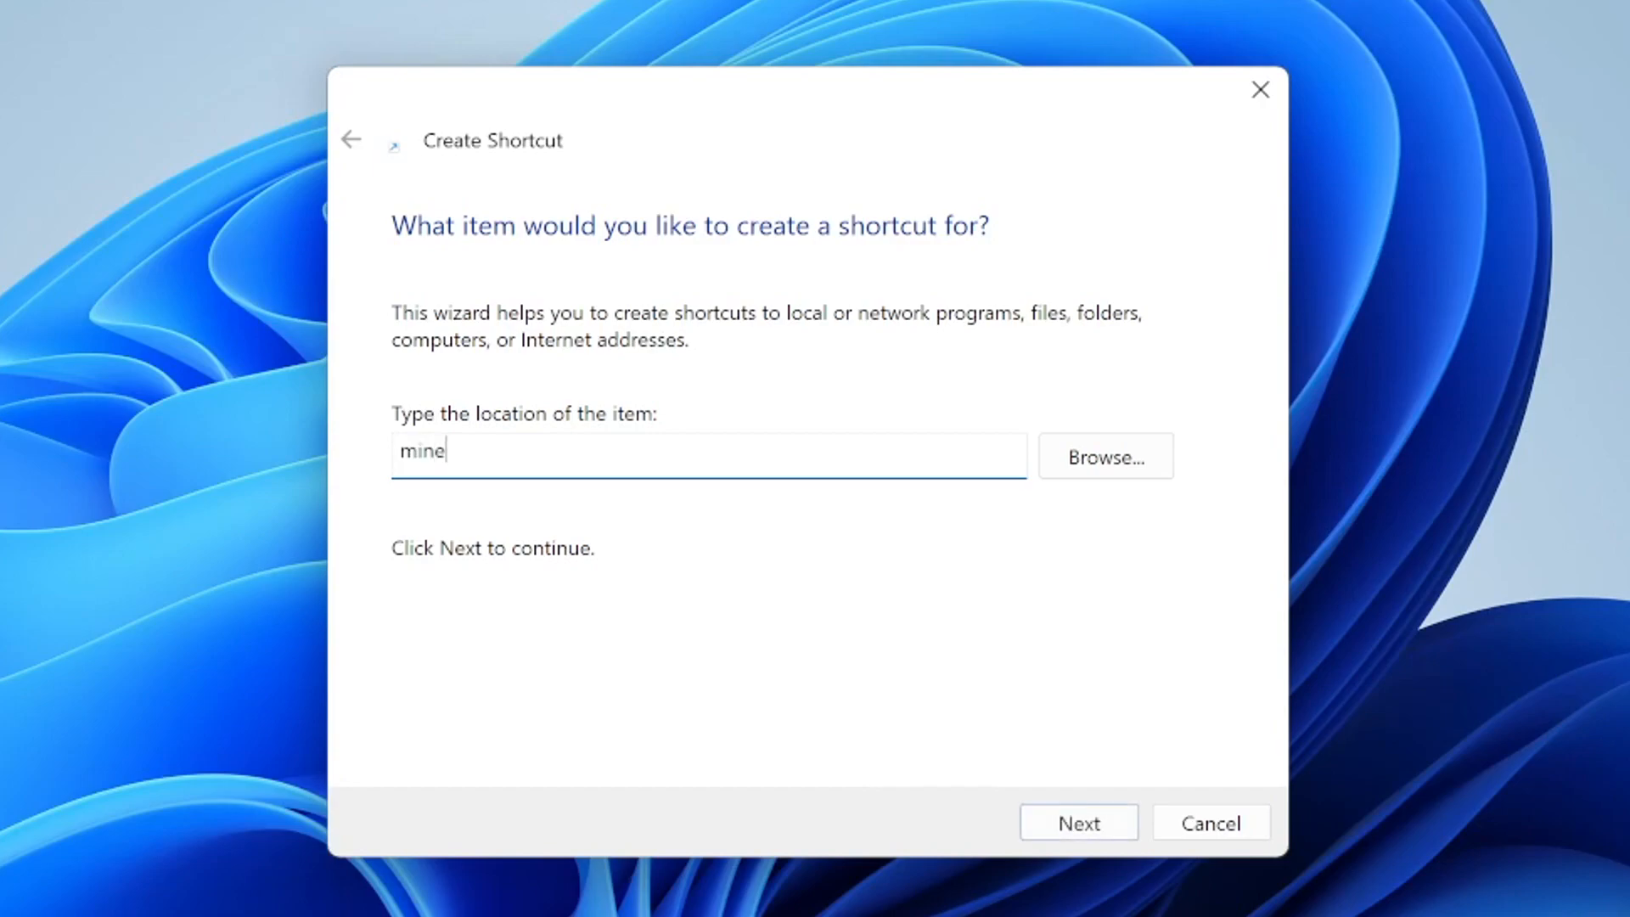
type("craft:?")
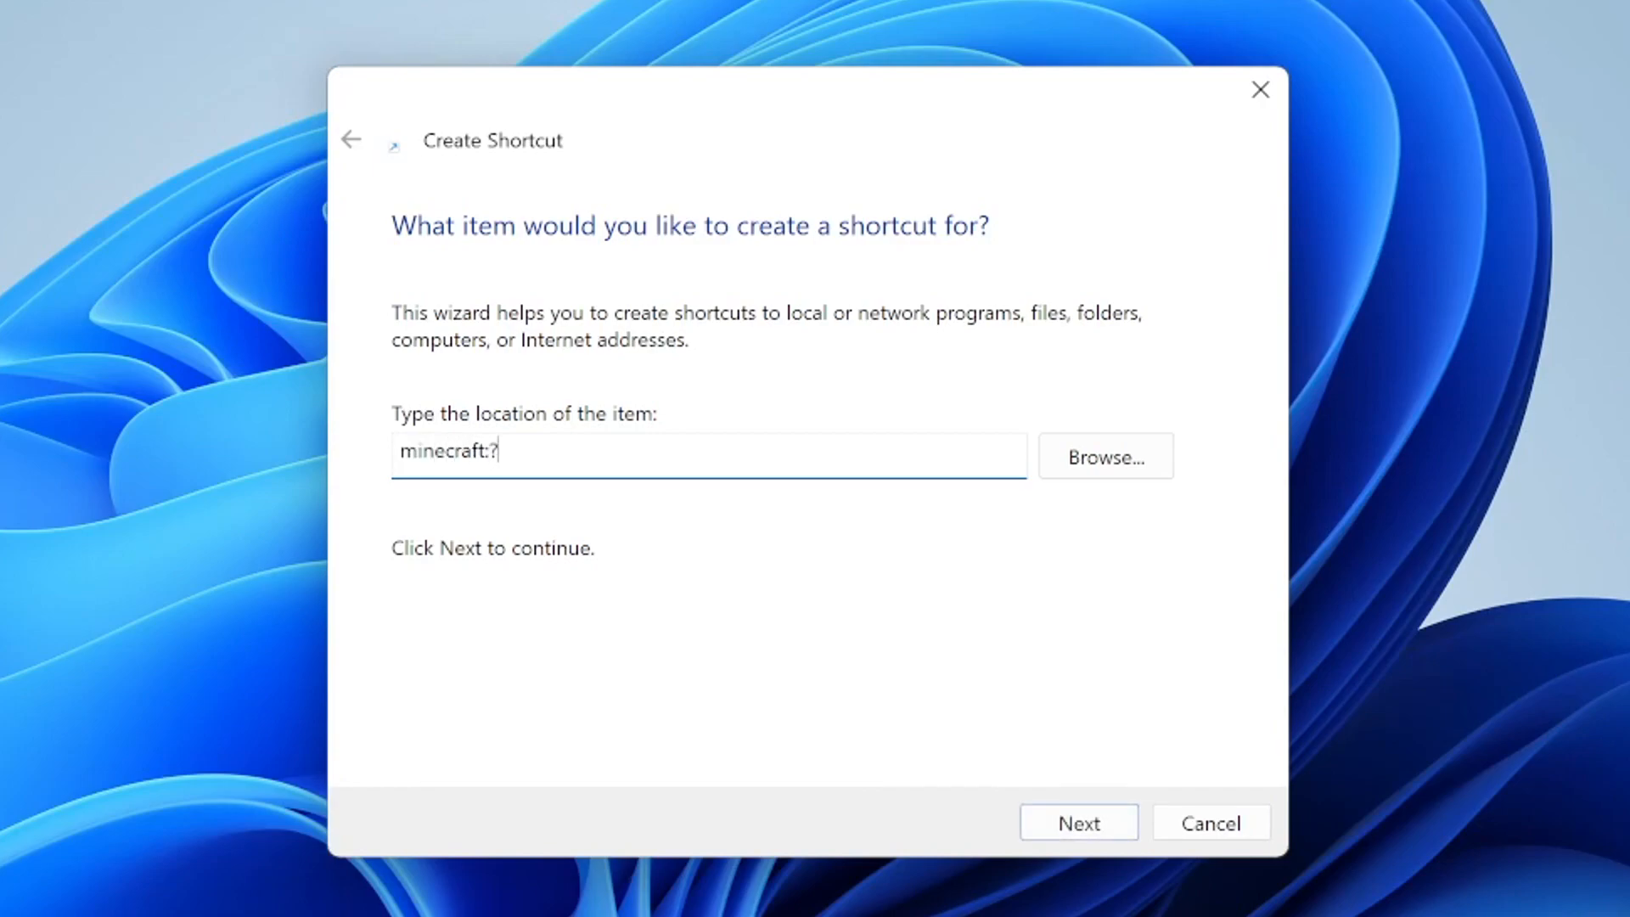
type("Editor=t")
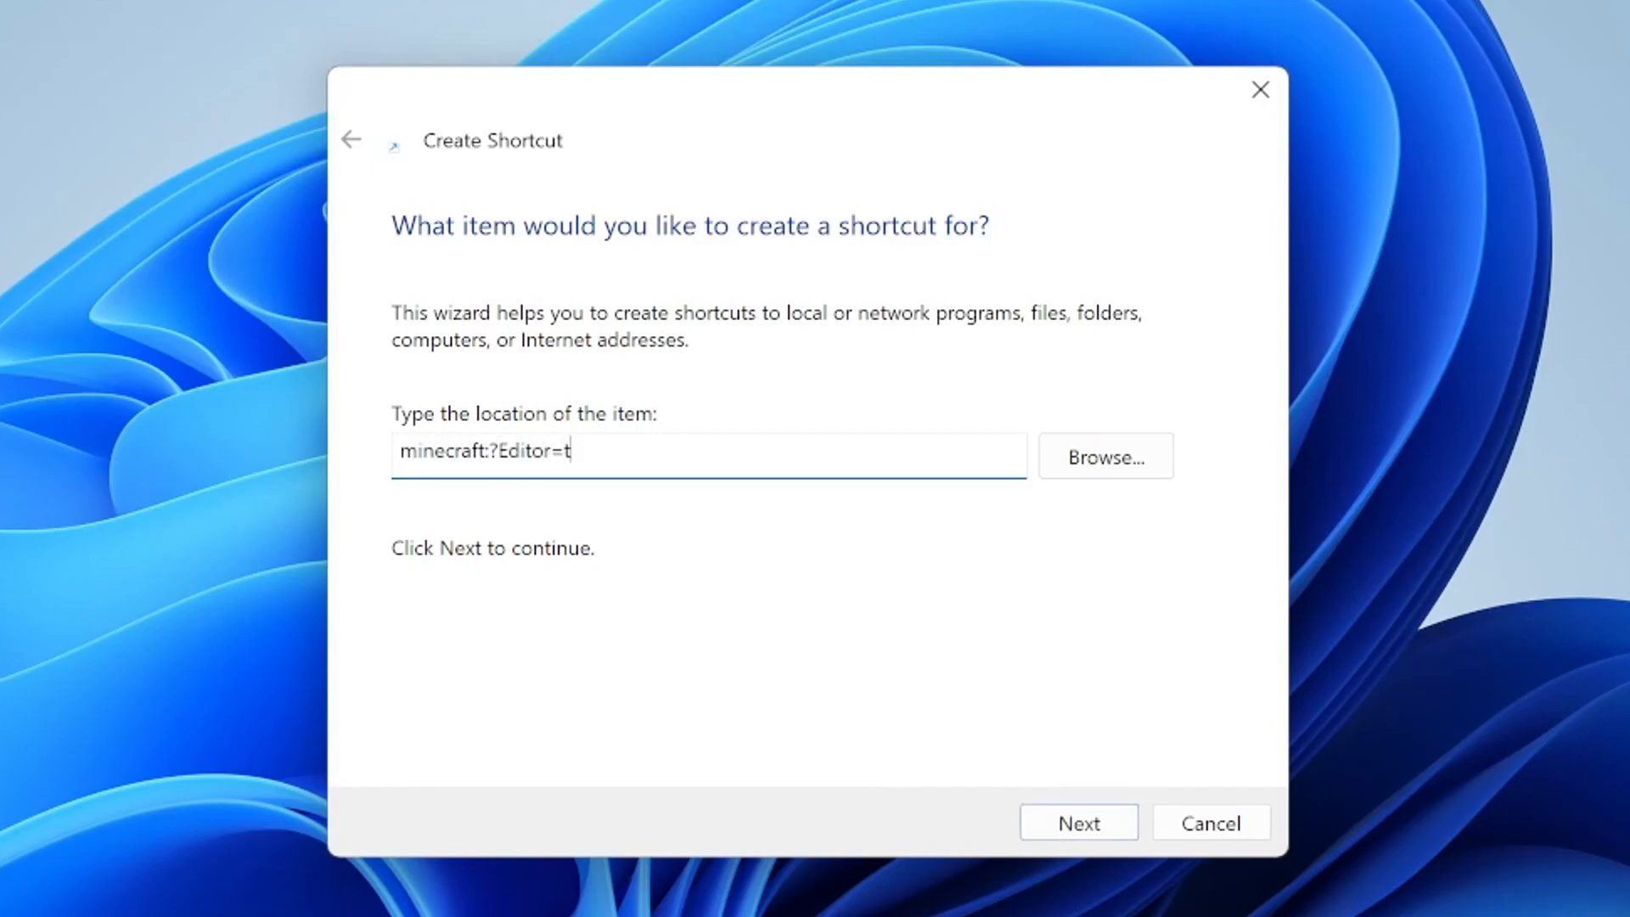
type("rue")
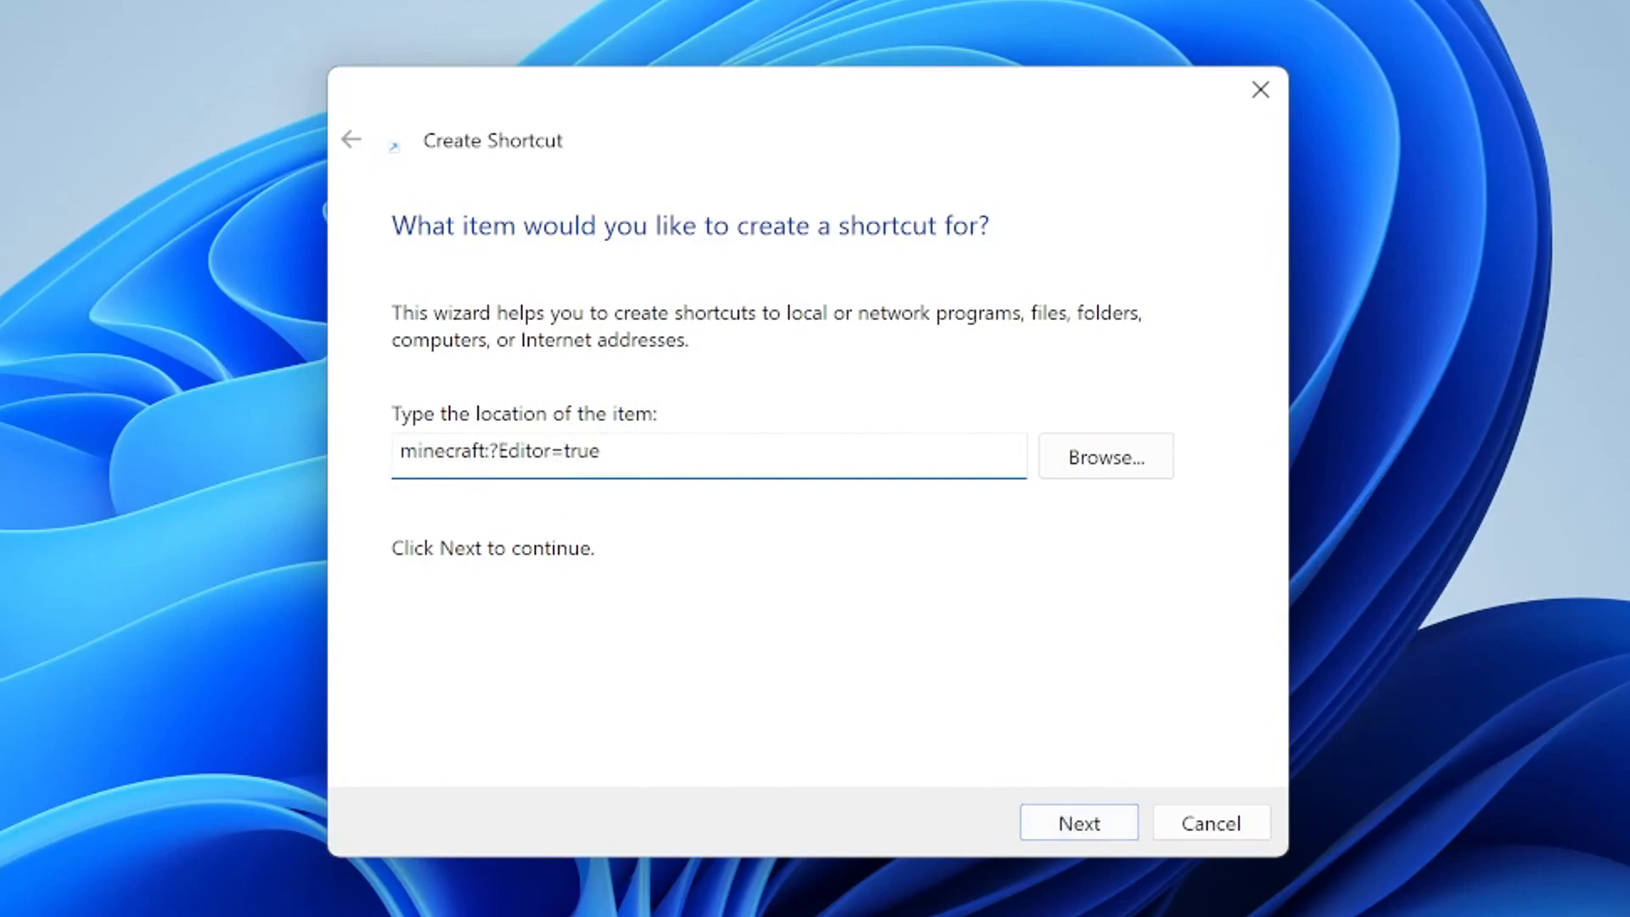
- Name the shortcut 'Minecraft Bedrock Editor' and finish the wizard
left_click(1076, 821)
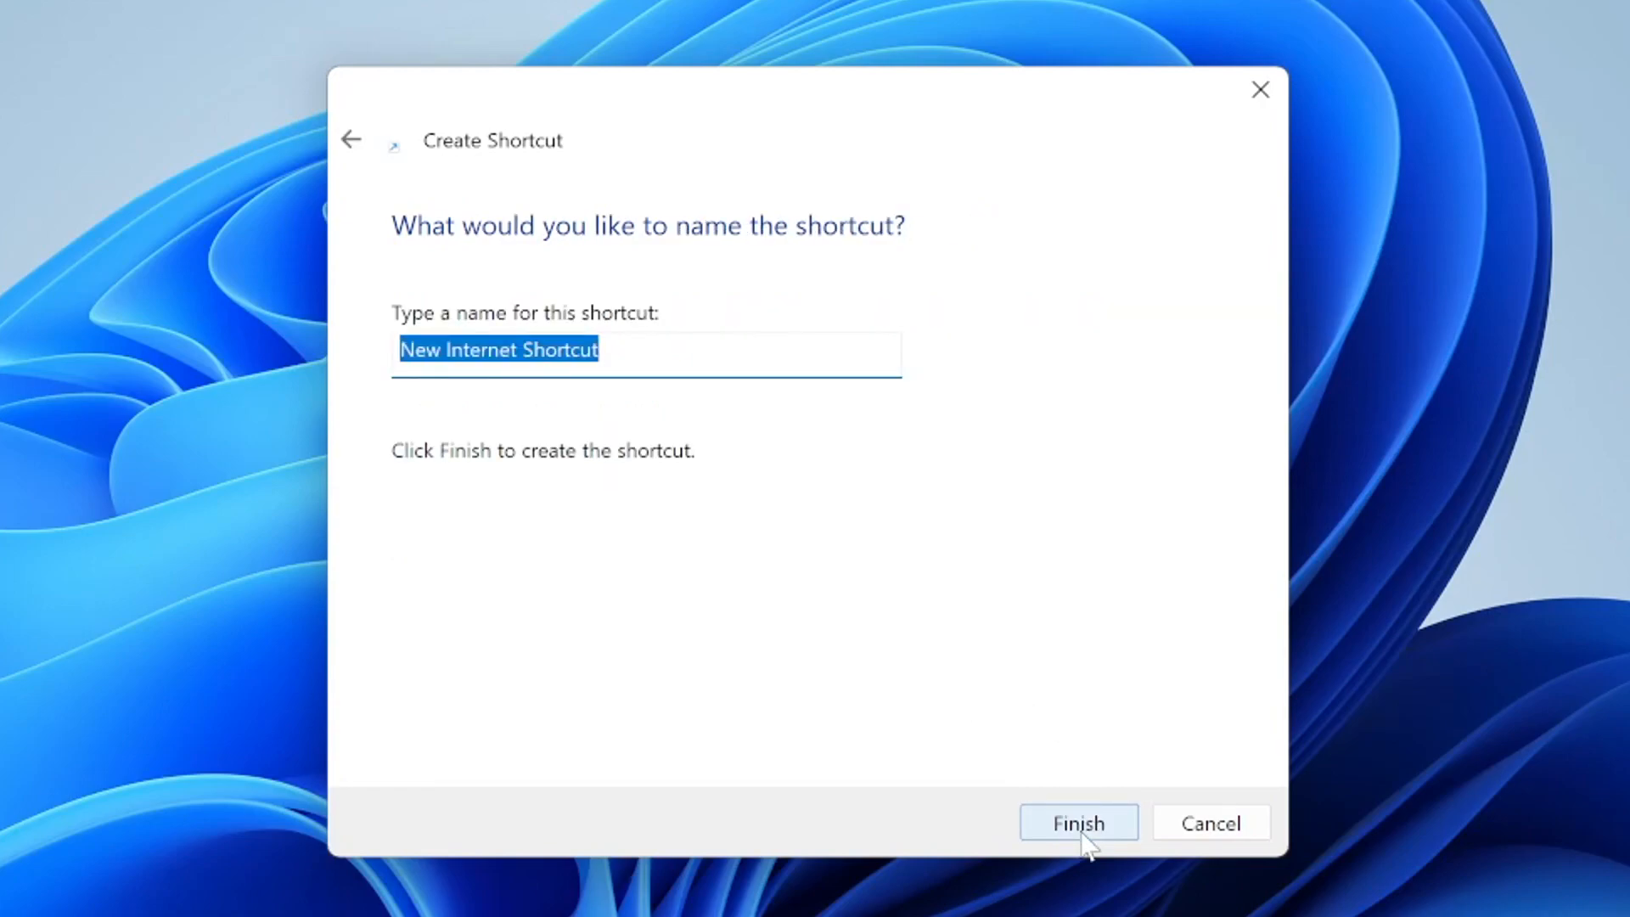
mouse_move(891, 720)
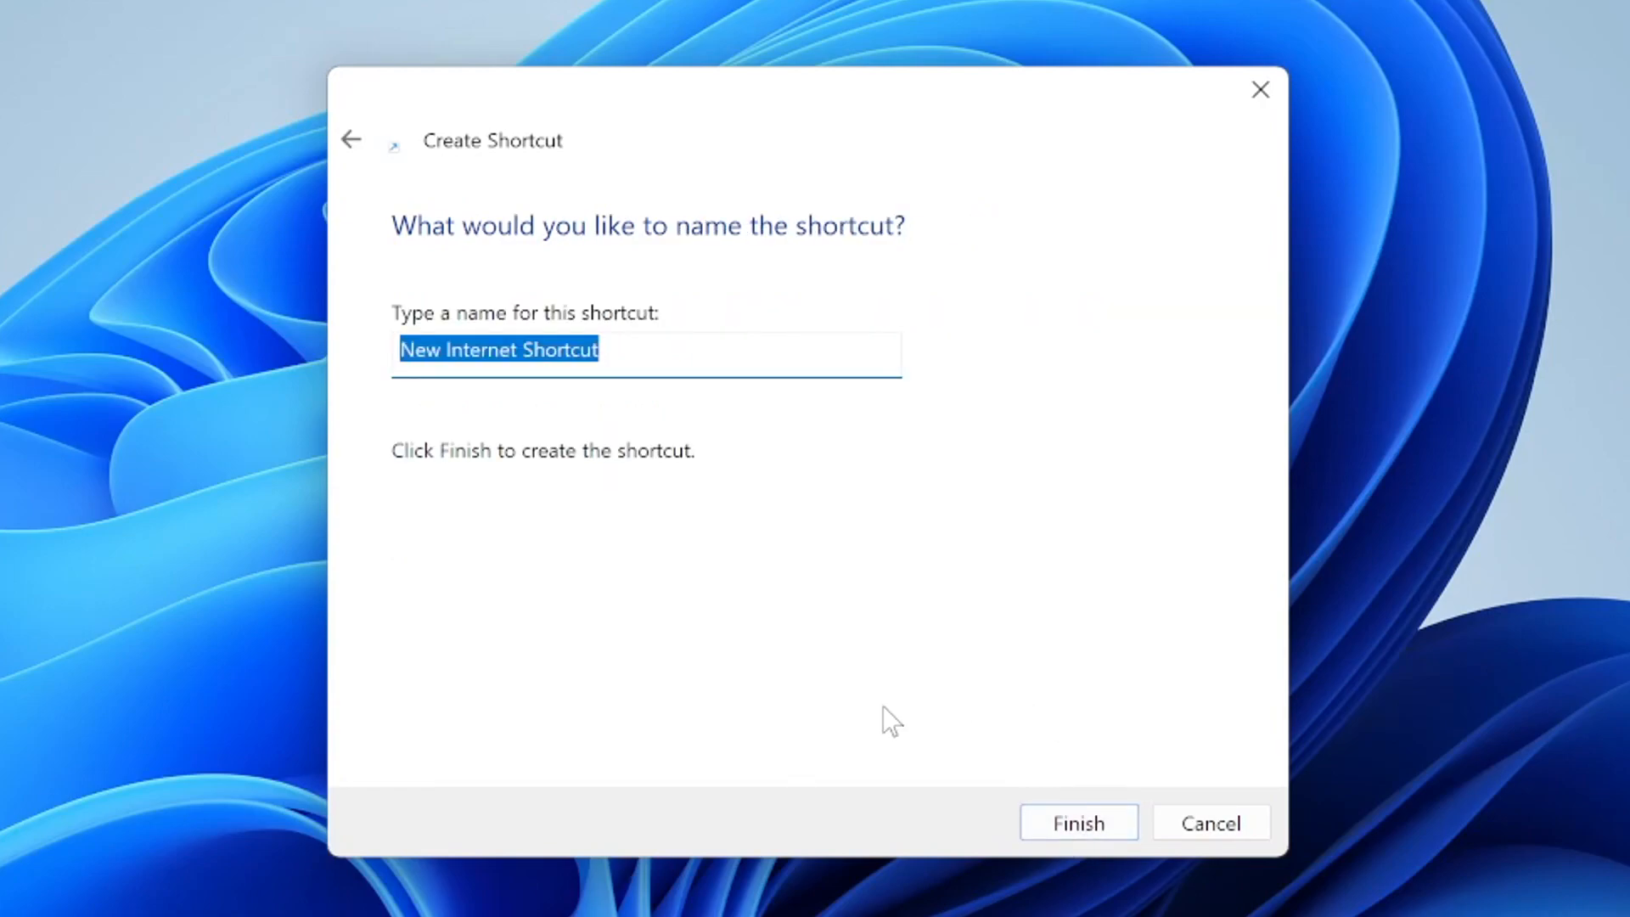
type("Minecraft Be")
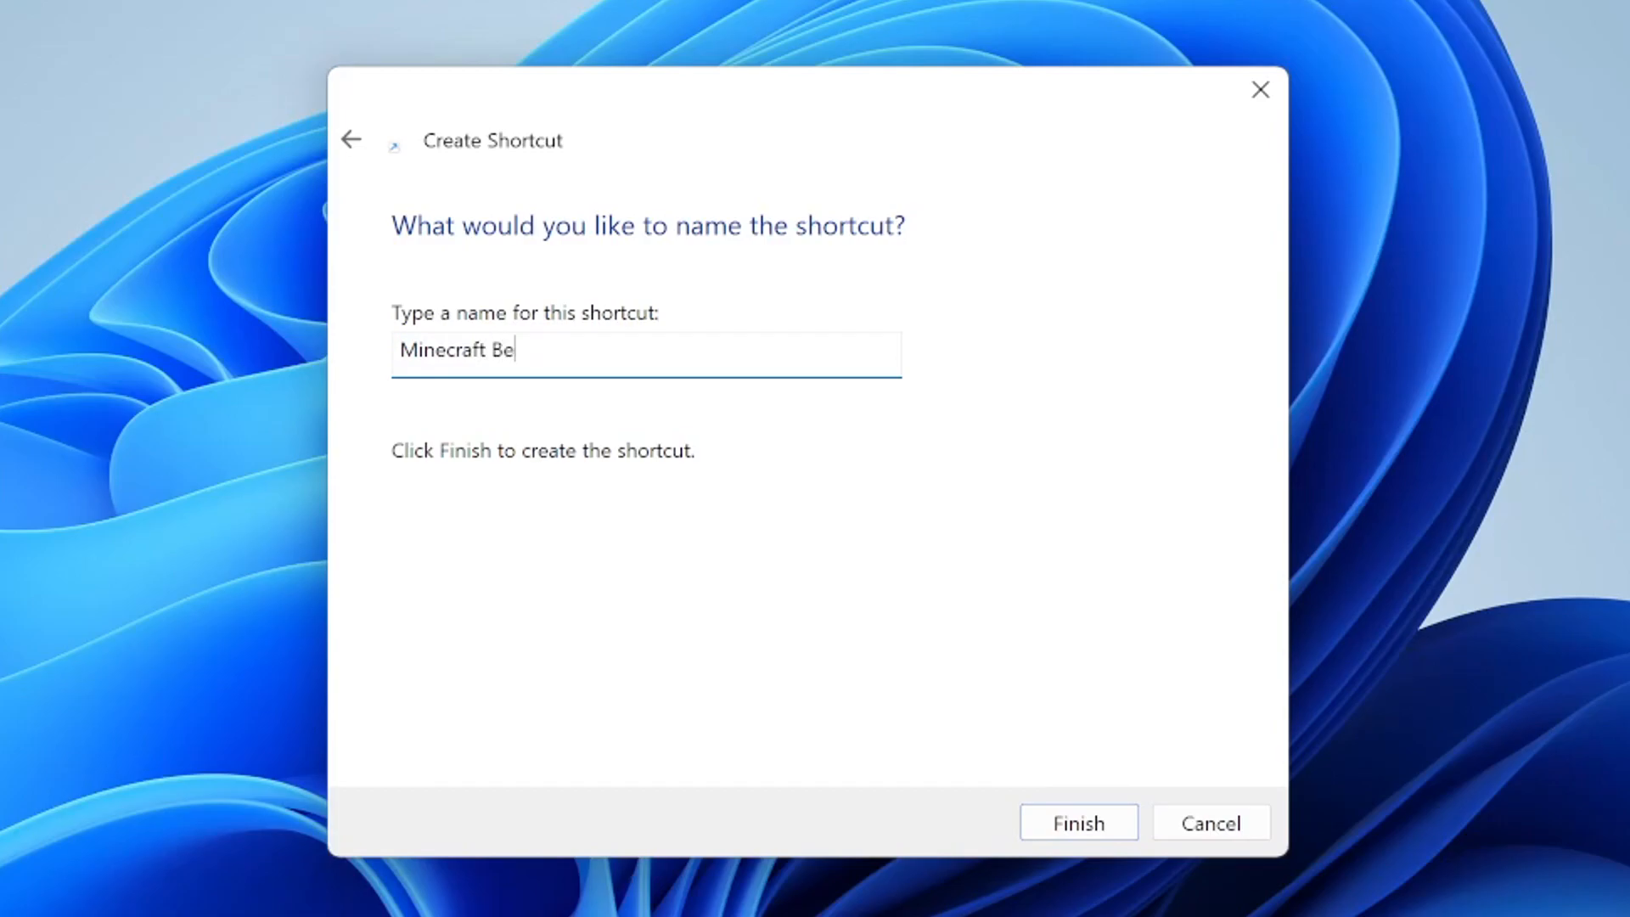
type("drock Editor")
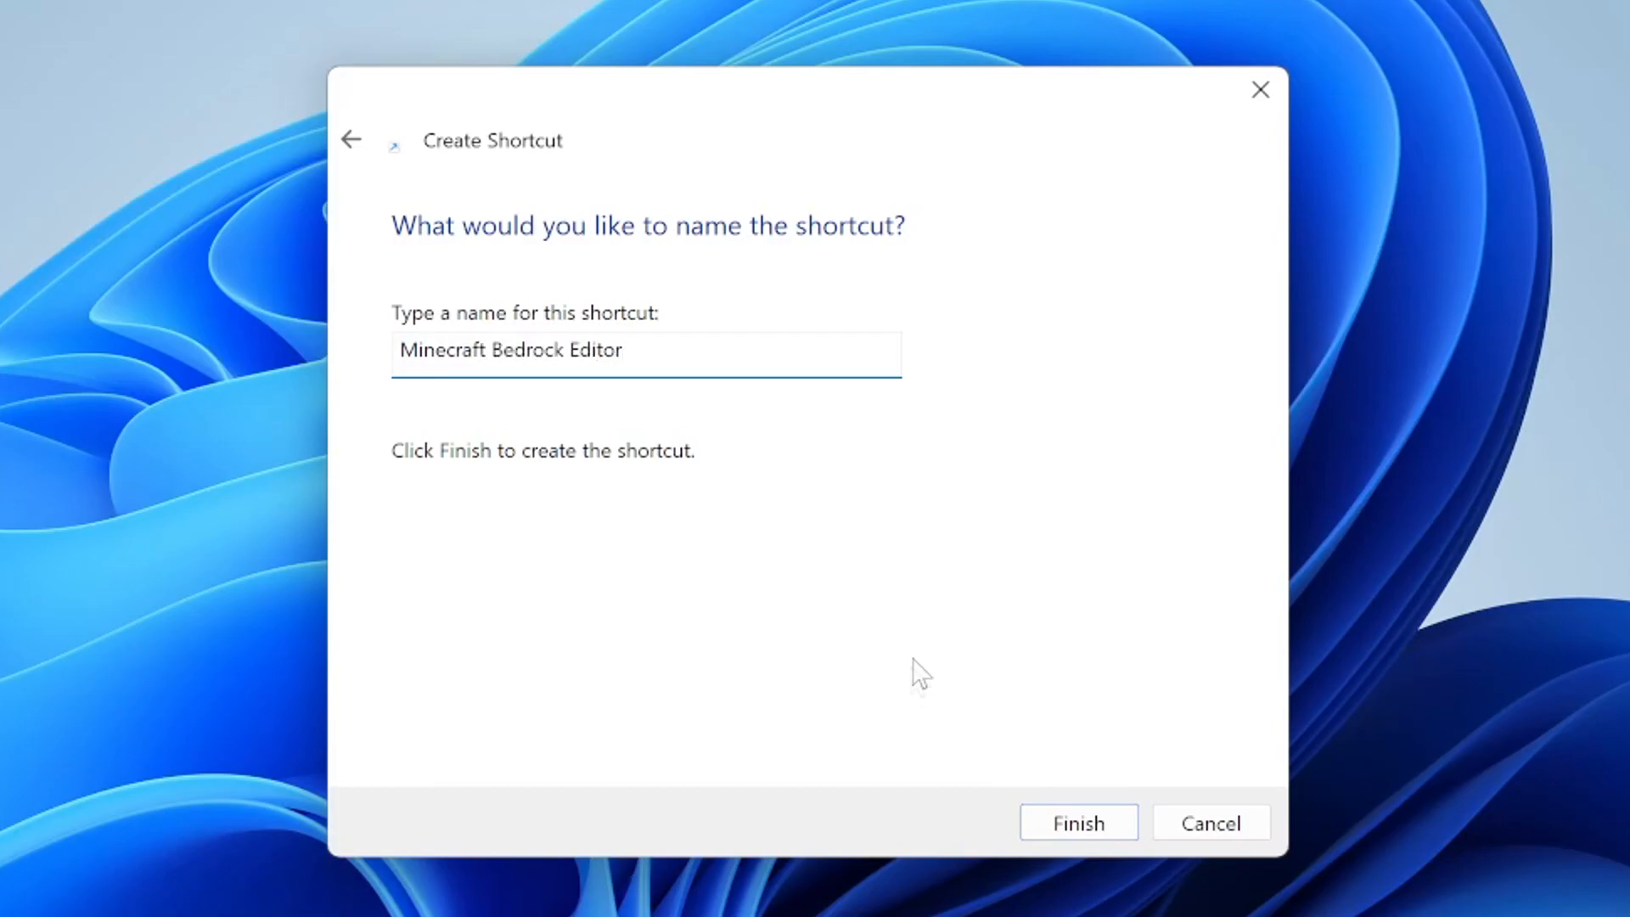
left_click(1077, 822)
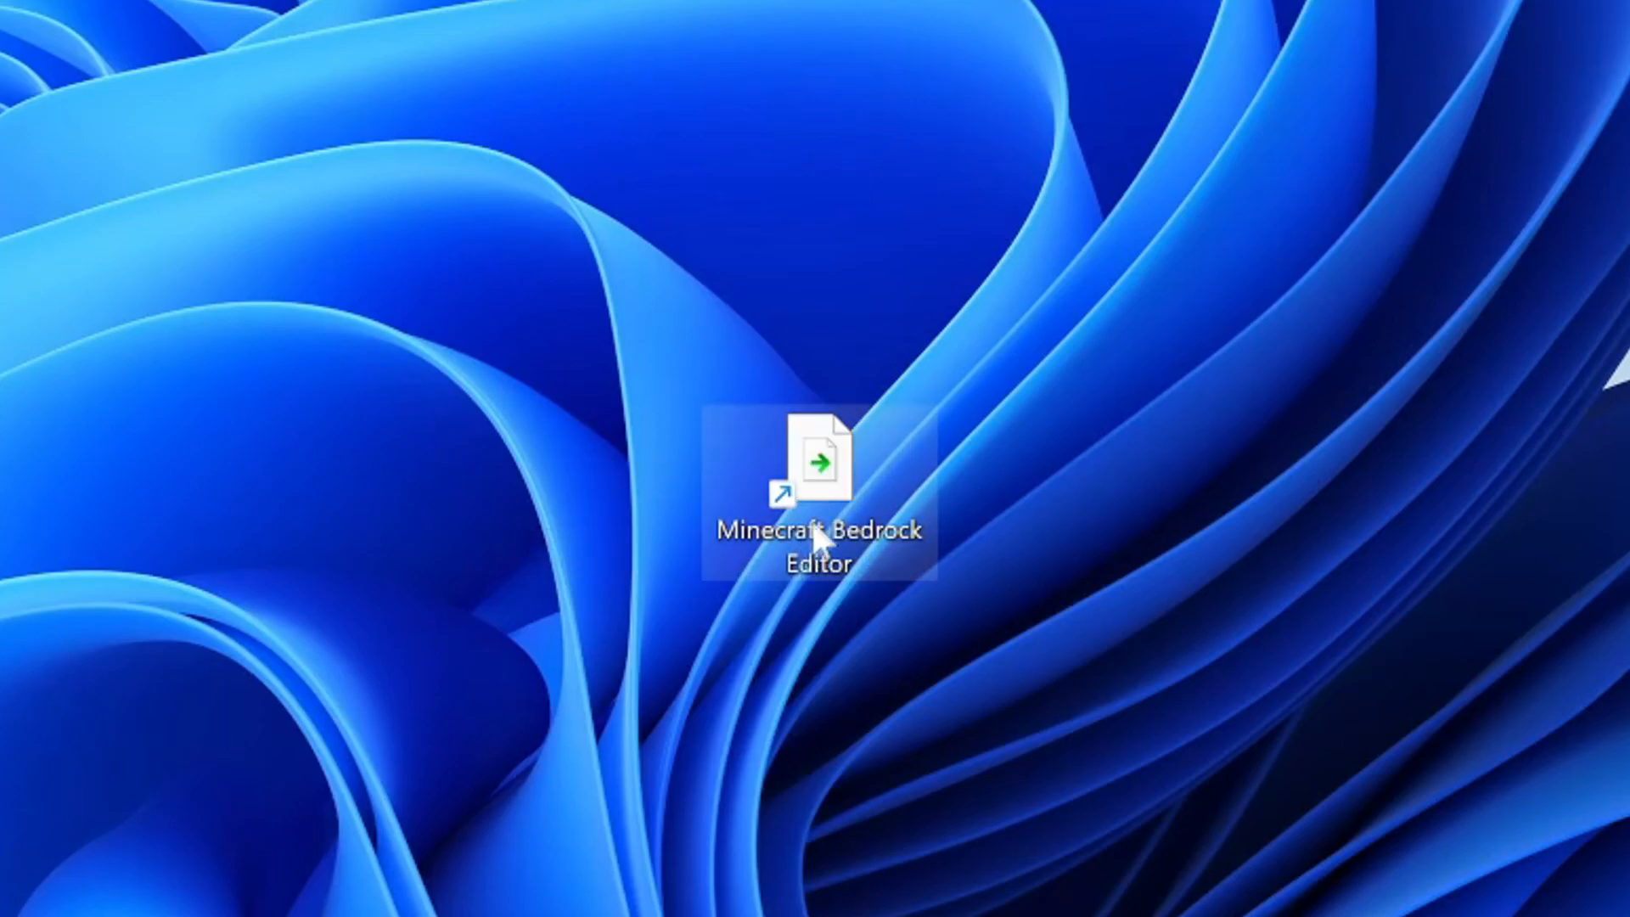
- Launch the new desktop shortcut and have Minecraft Preview handle the Editor link
double_click(822, 462)
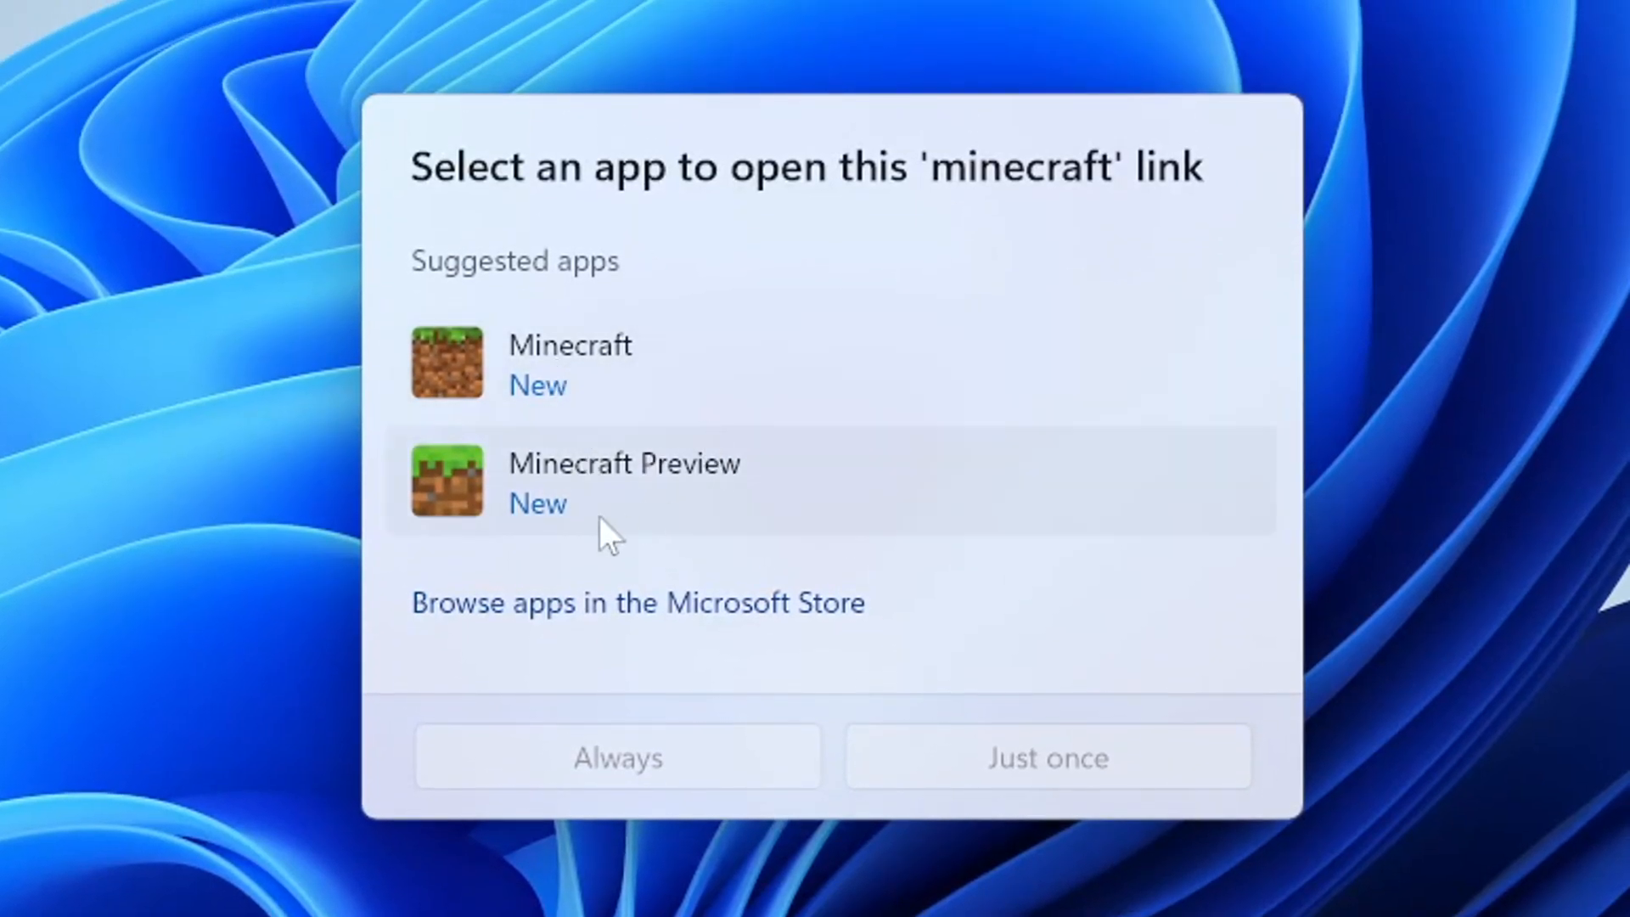
mouse_move(592, 524)
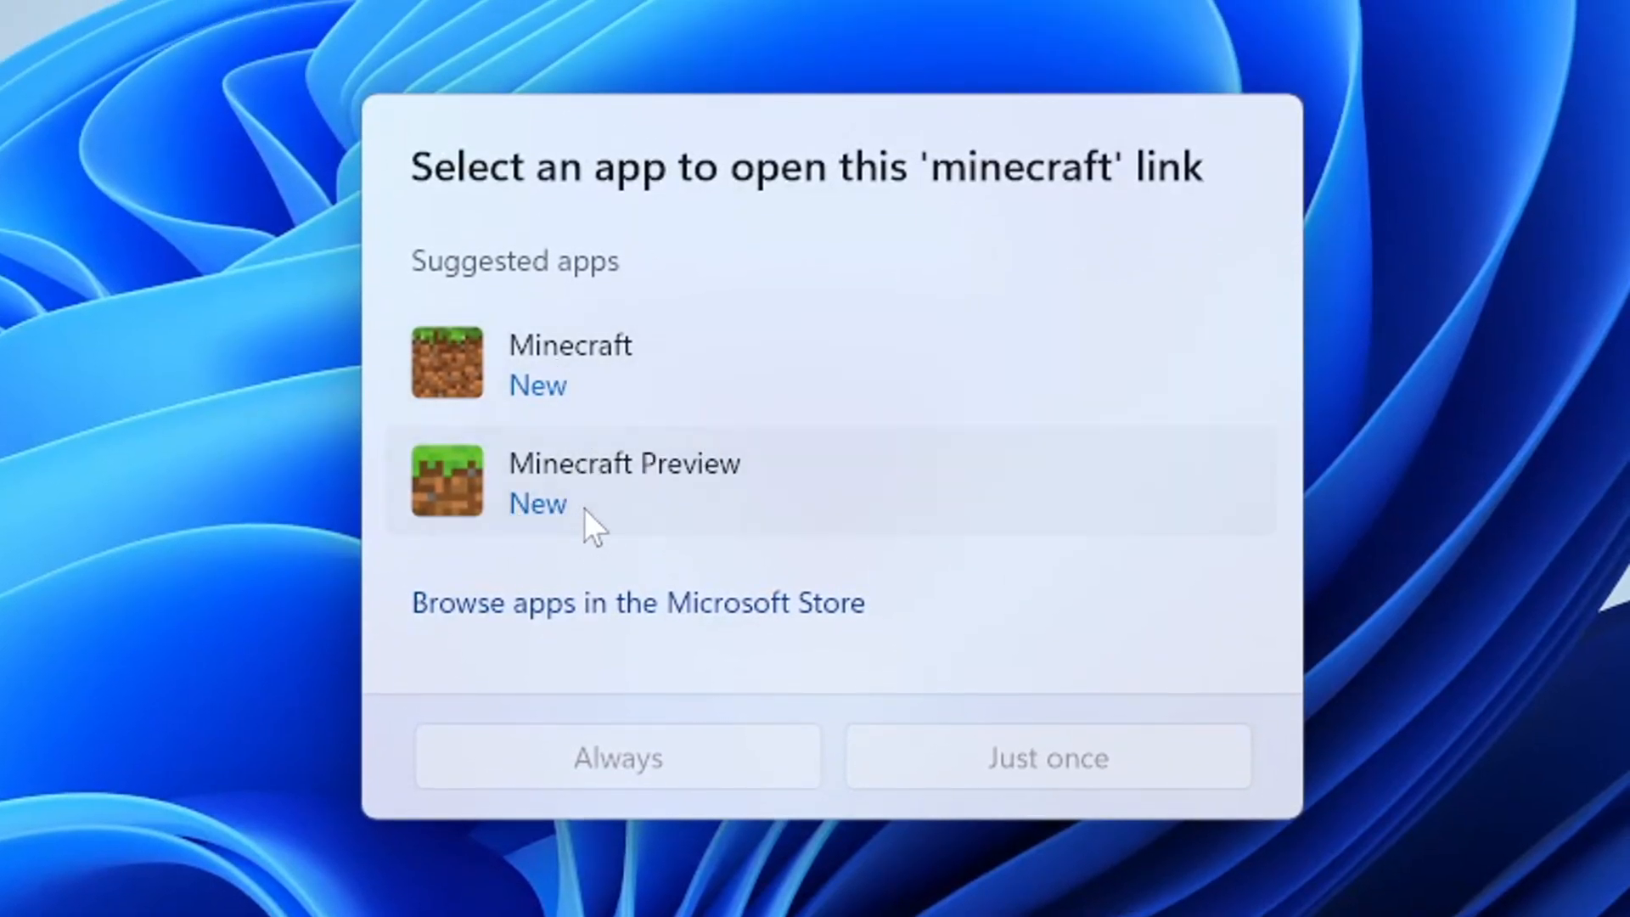
left_click(1046, 755)
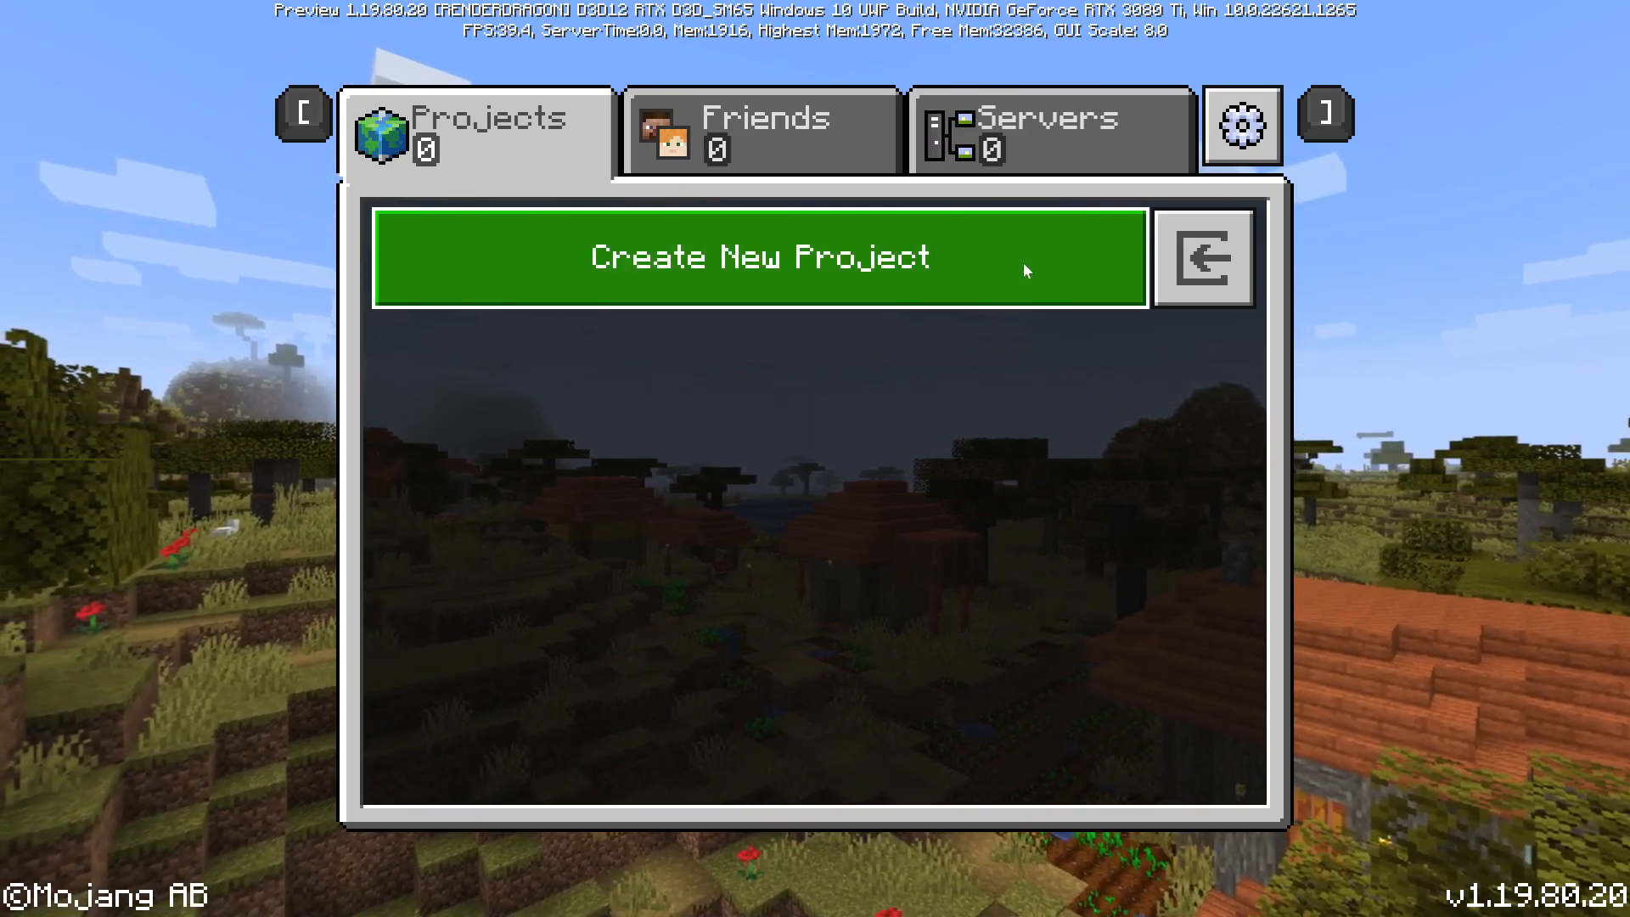
- Create a new Editor project, view its Advanced settings and enter the world
left_click(1202, 258)
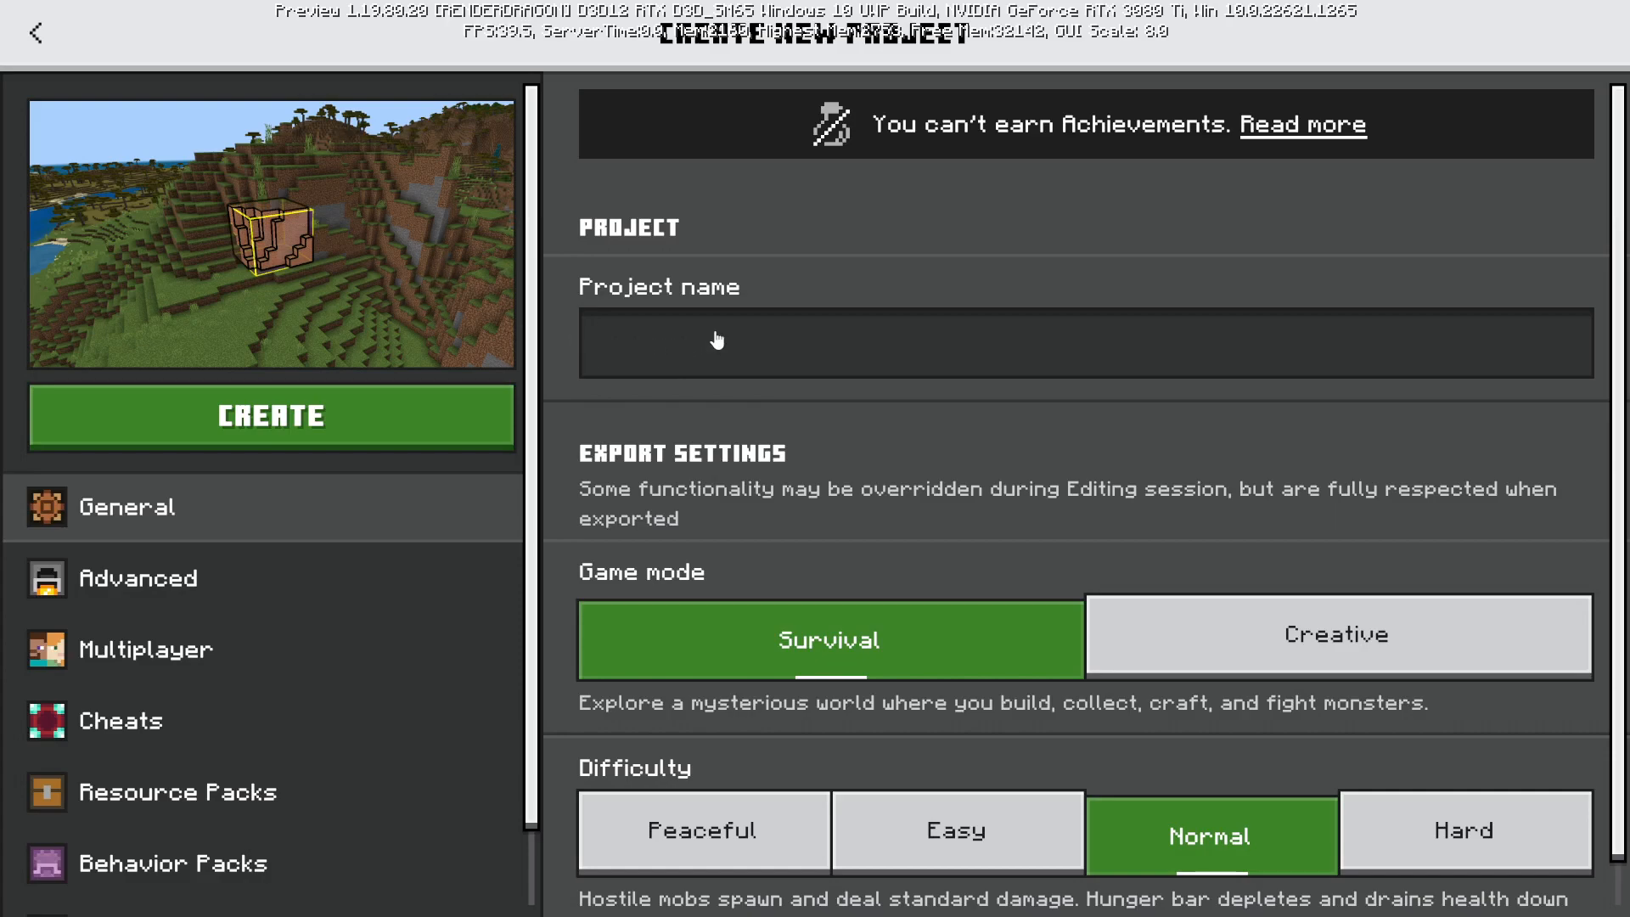
left_click(1336, 638)
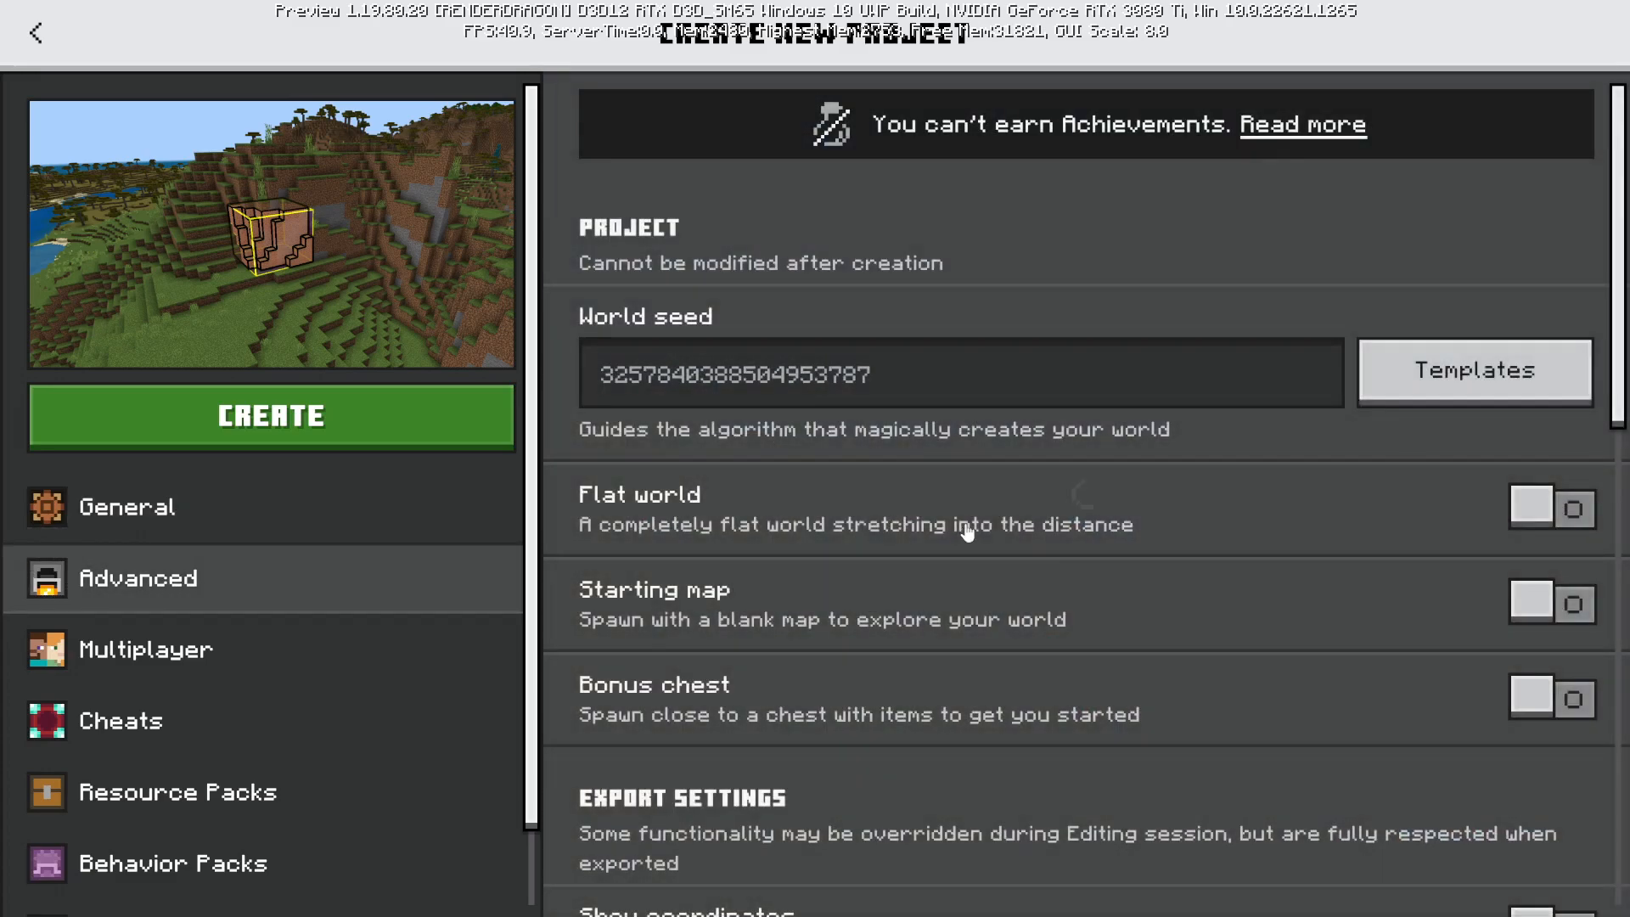
left_click(270, 416)
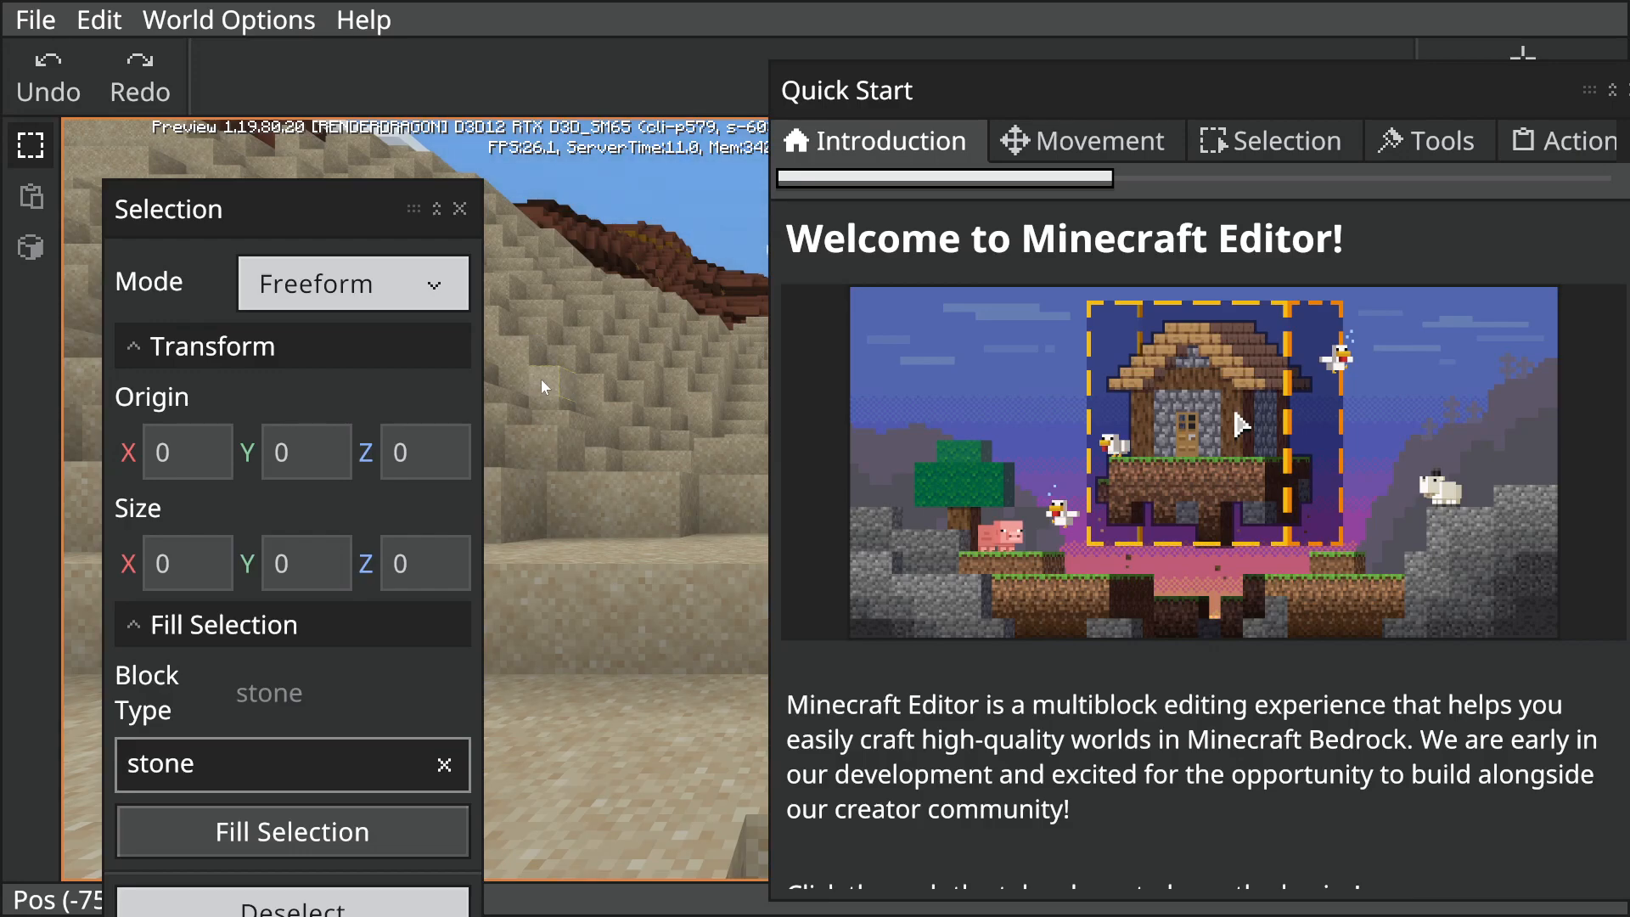
mouse_move(978, 715)
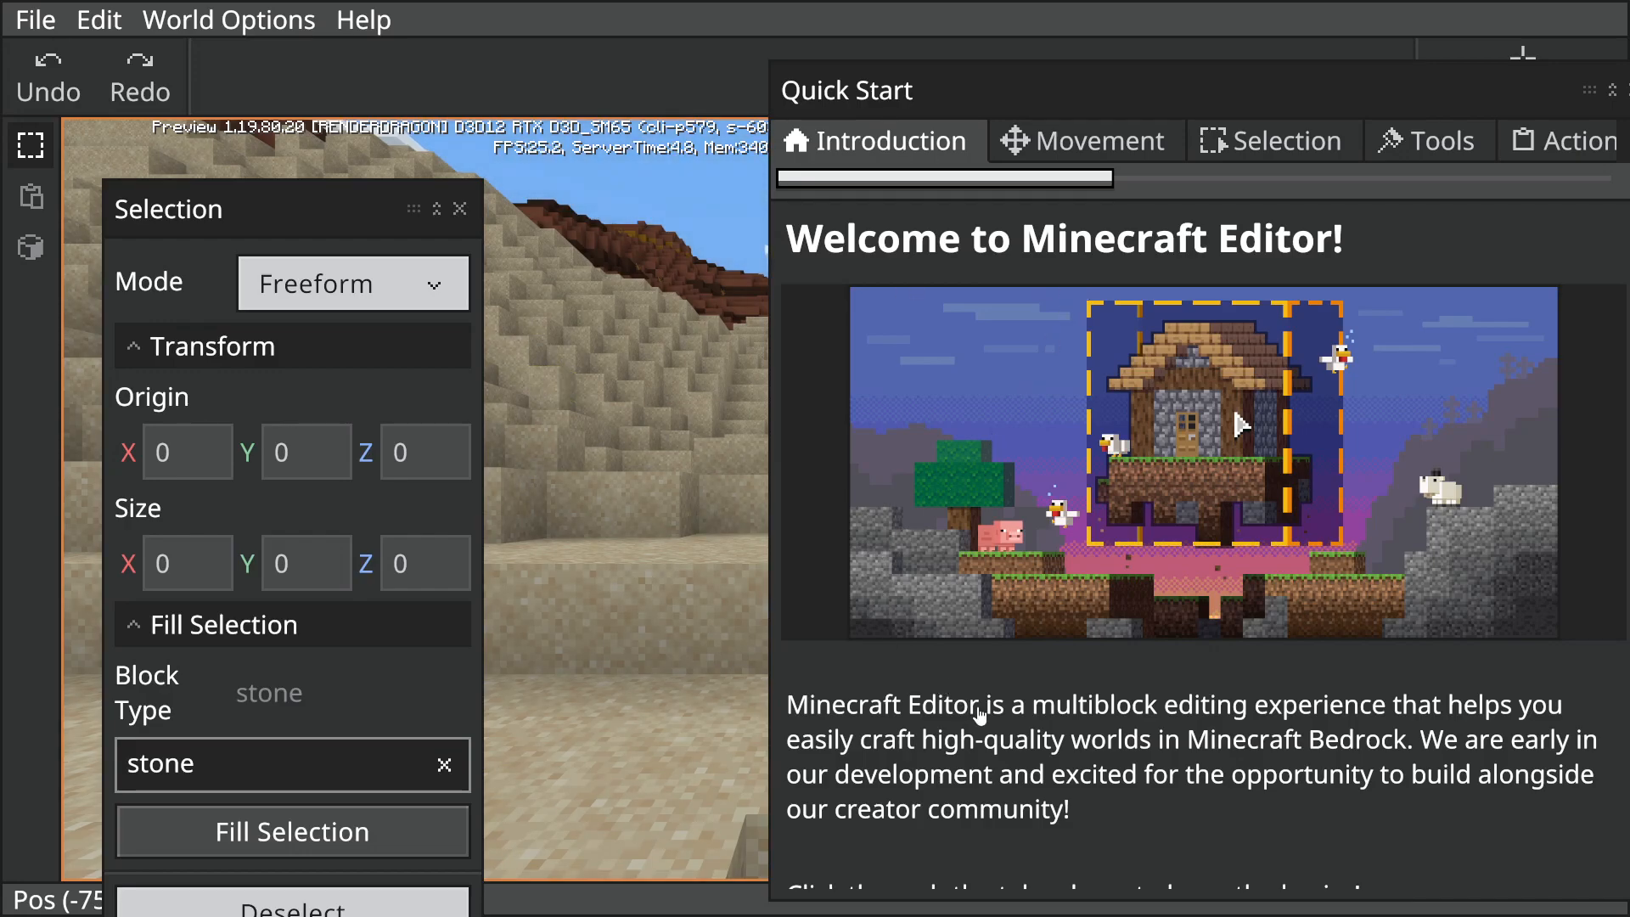
mouse_move(1330, 717)
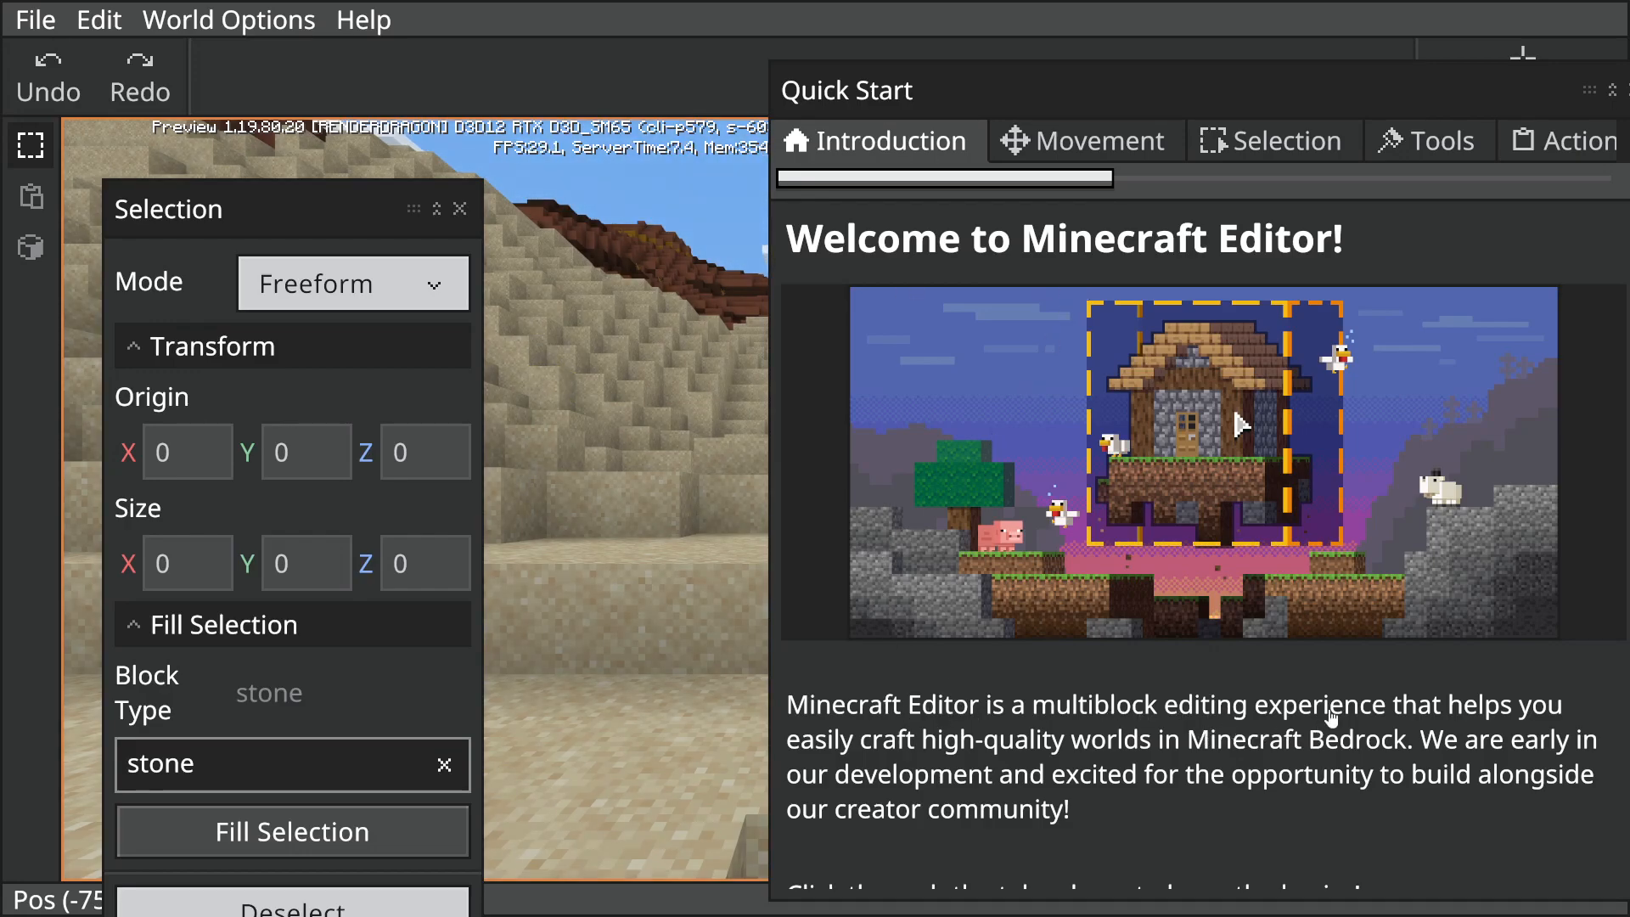
mouse_move(1091, 759)
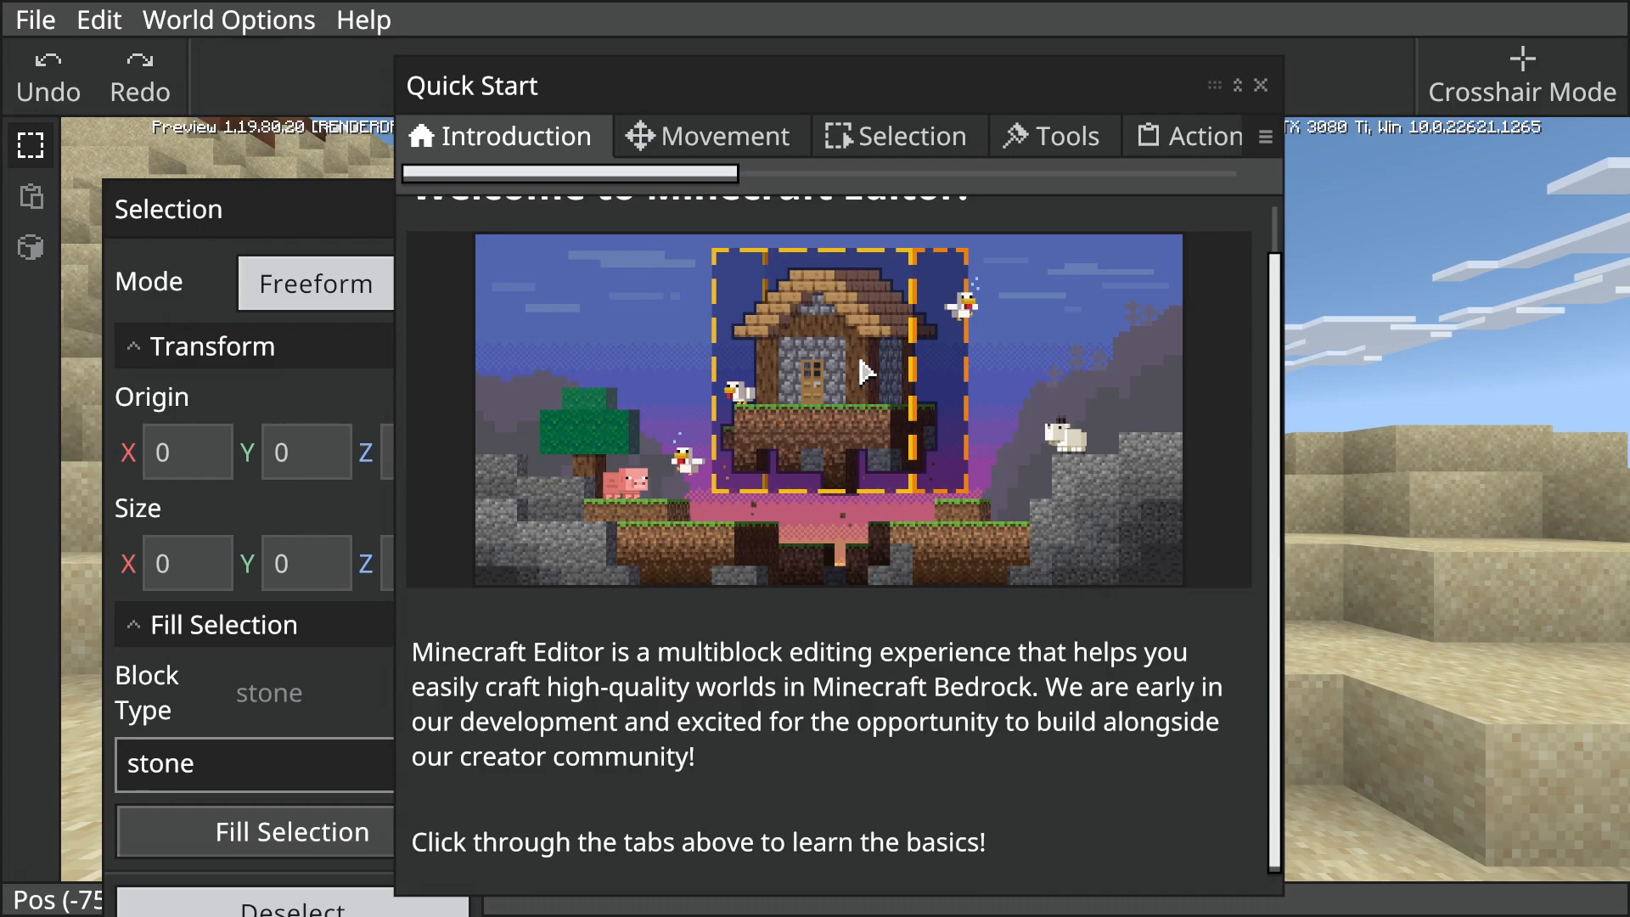
- Page through Movement, Selection, Tools, Actions and Help in Quick Start, then close it
left_click(709, 136)
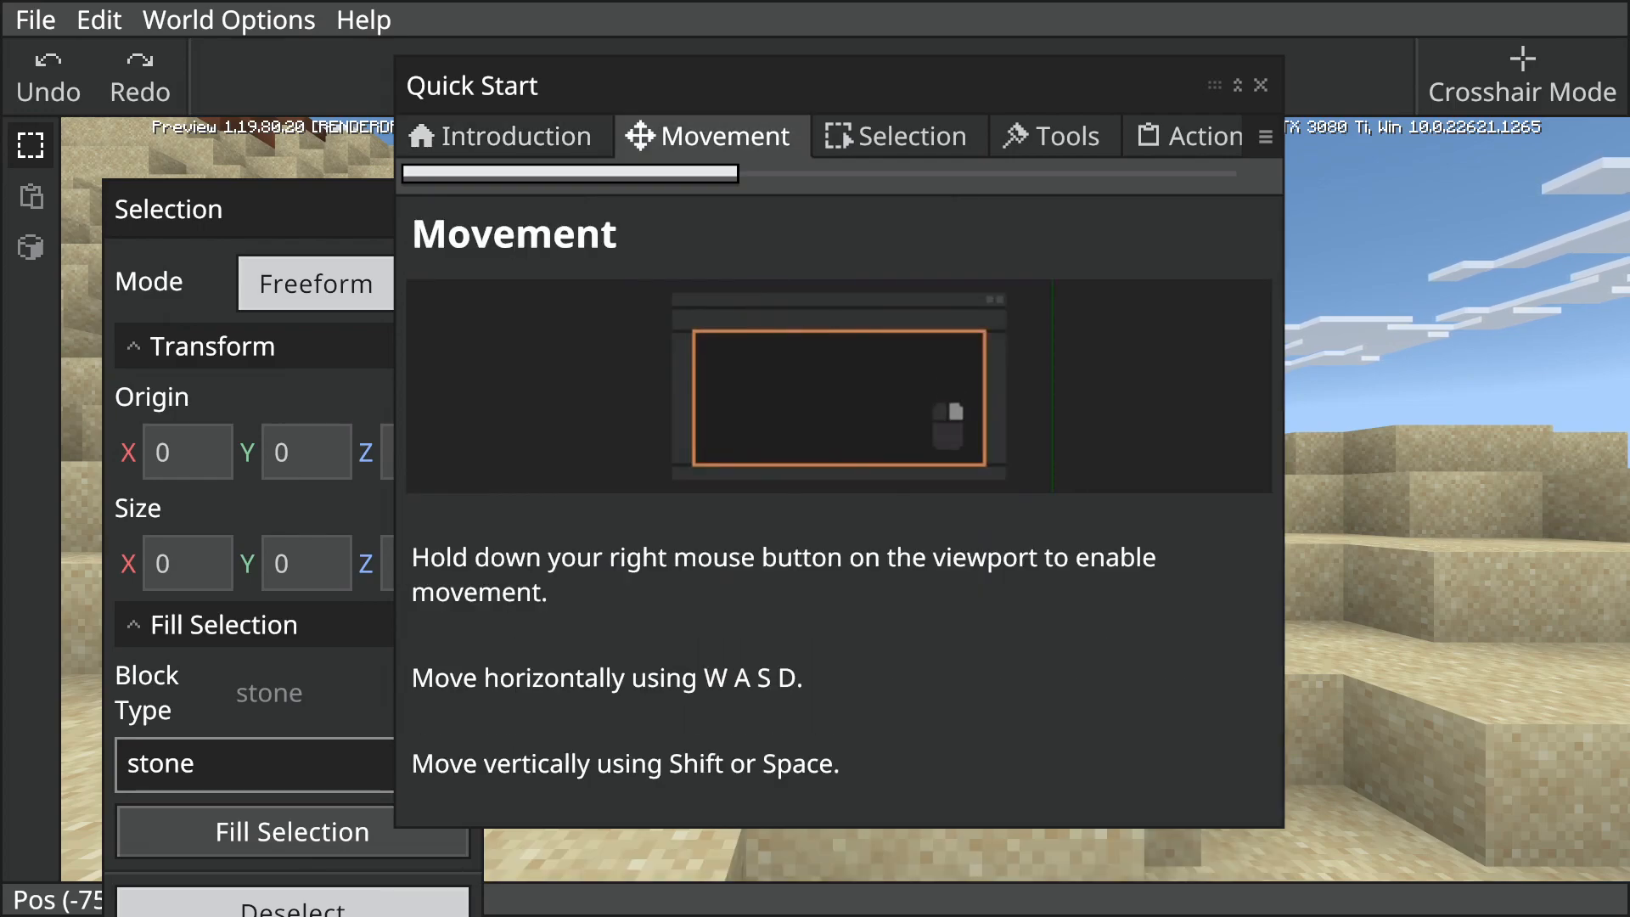
left_click(897, 135)
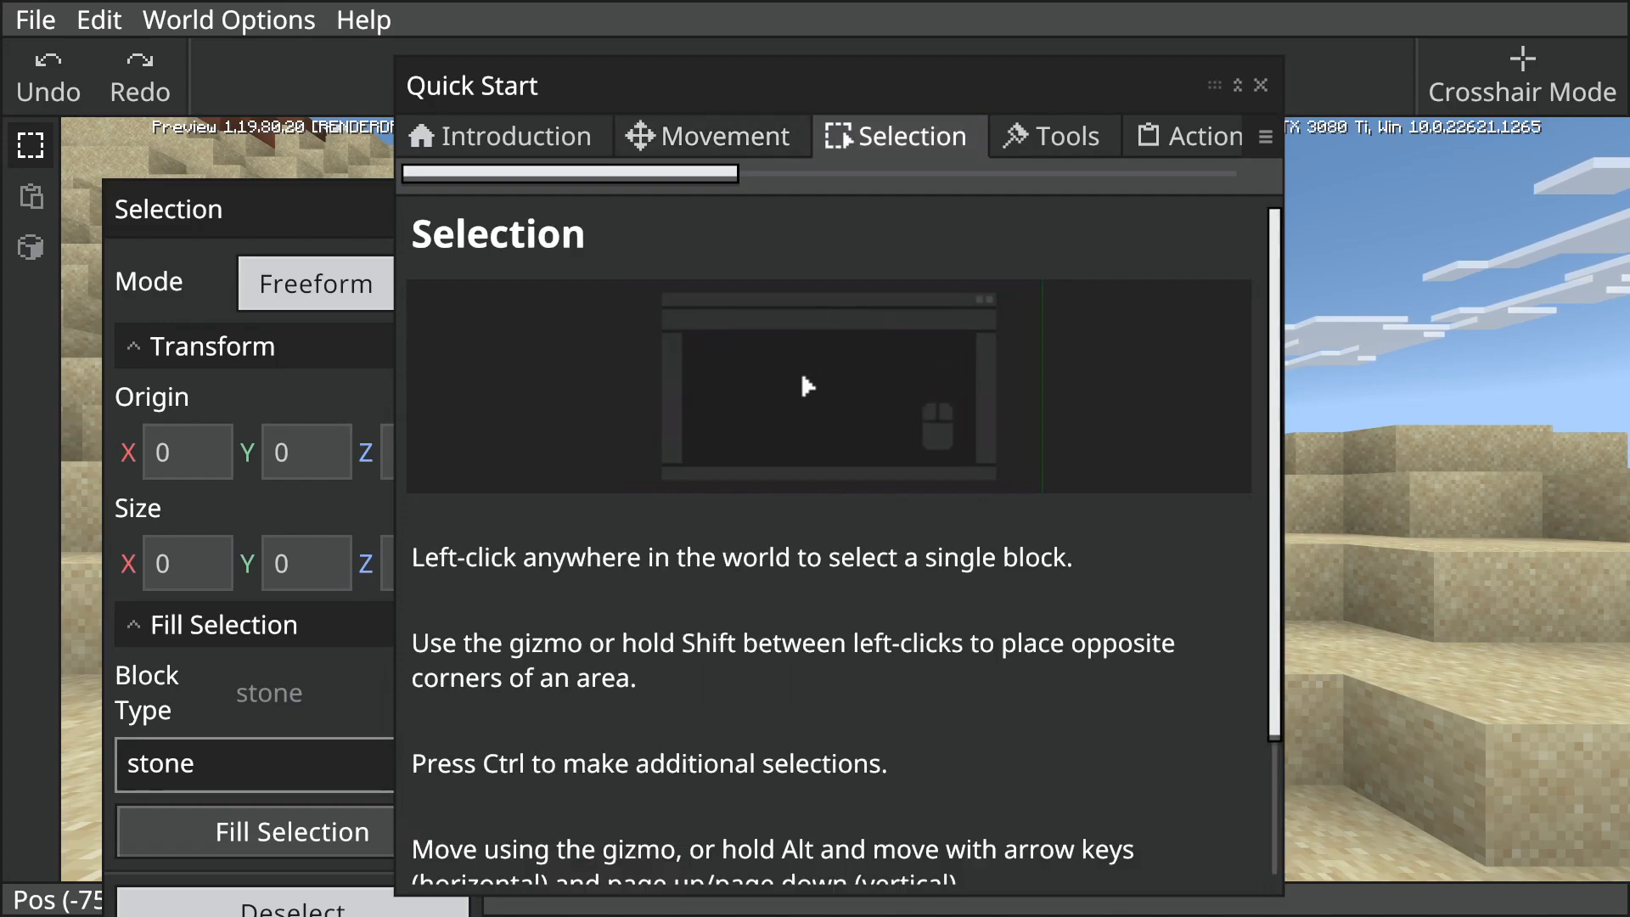
left_click(1054, 136)
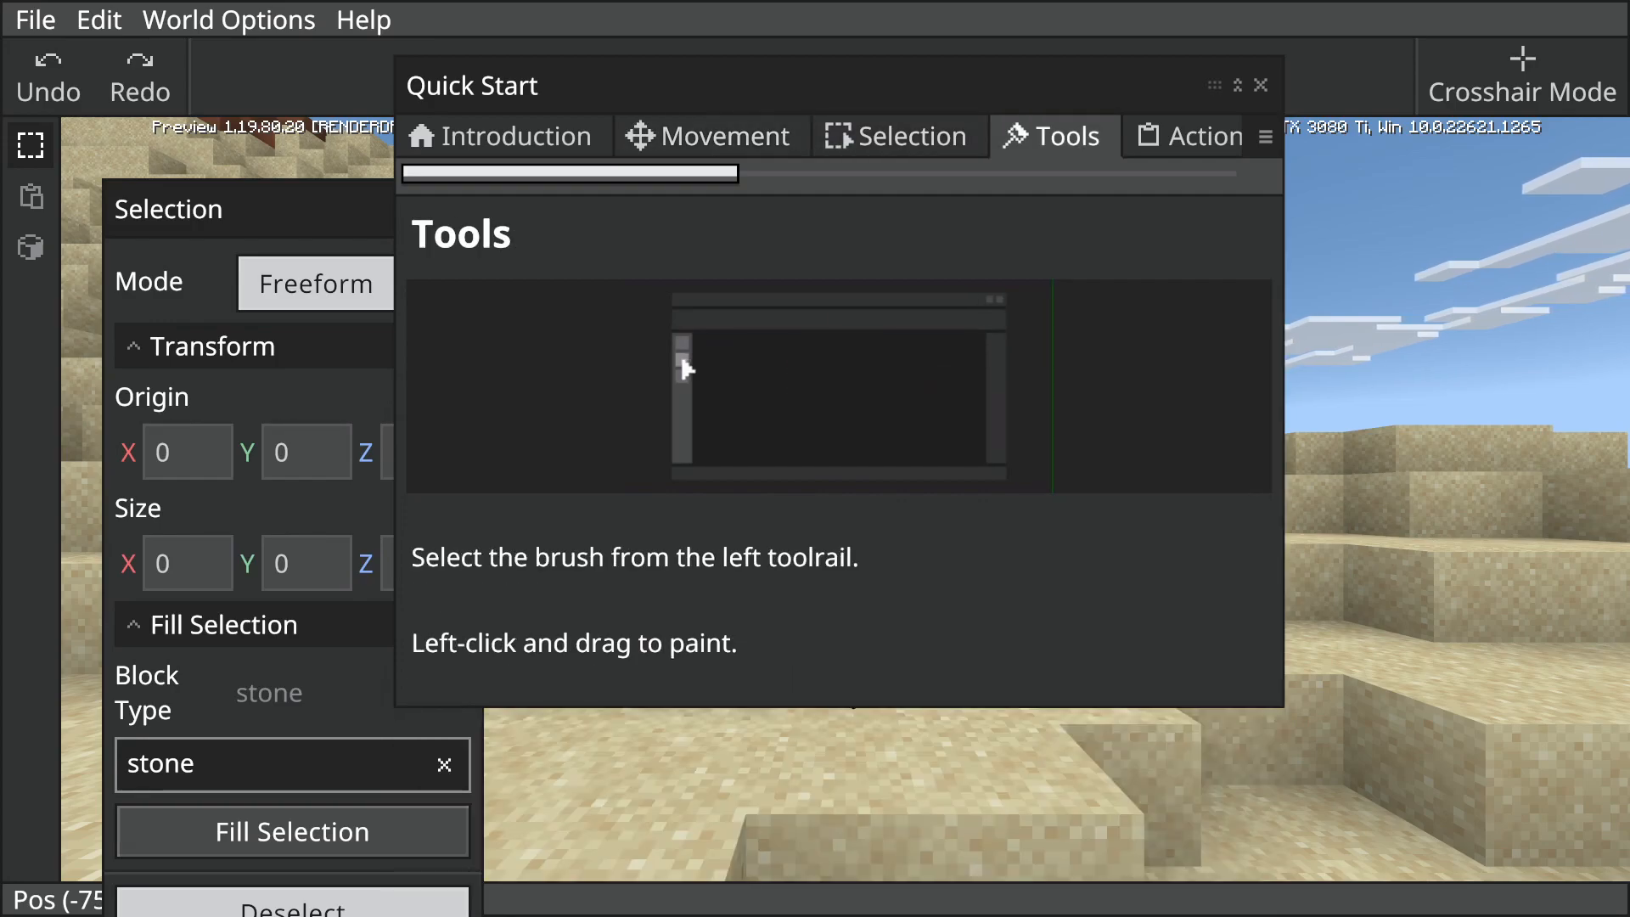
mouse_move(30, 197)
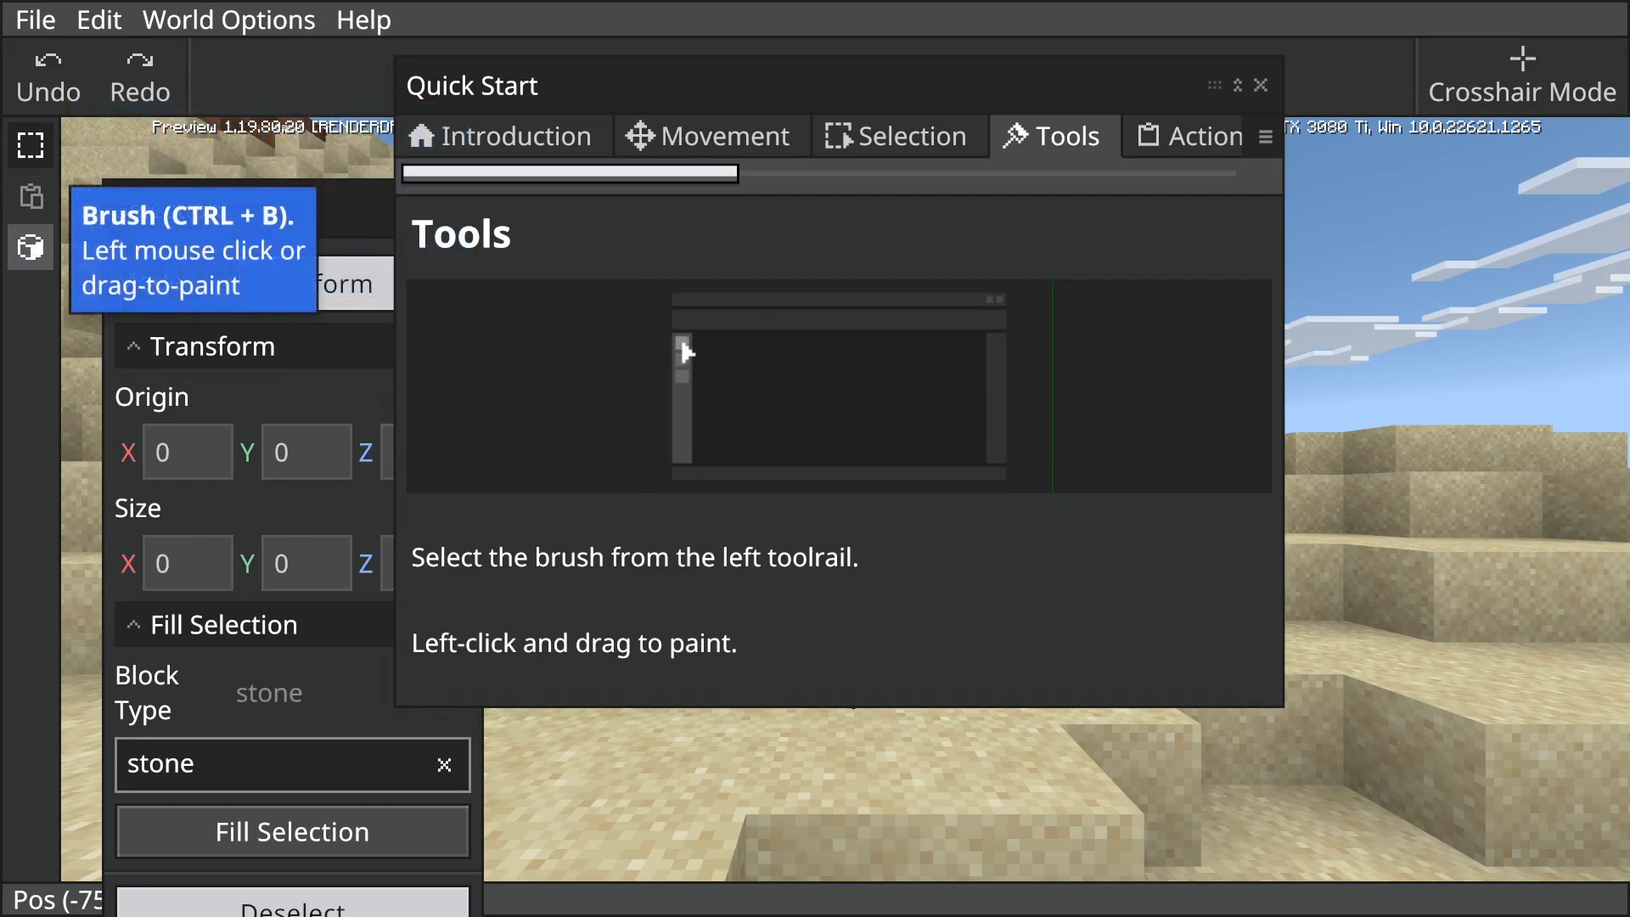
left_click(1190, 136)
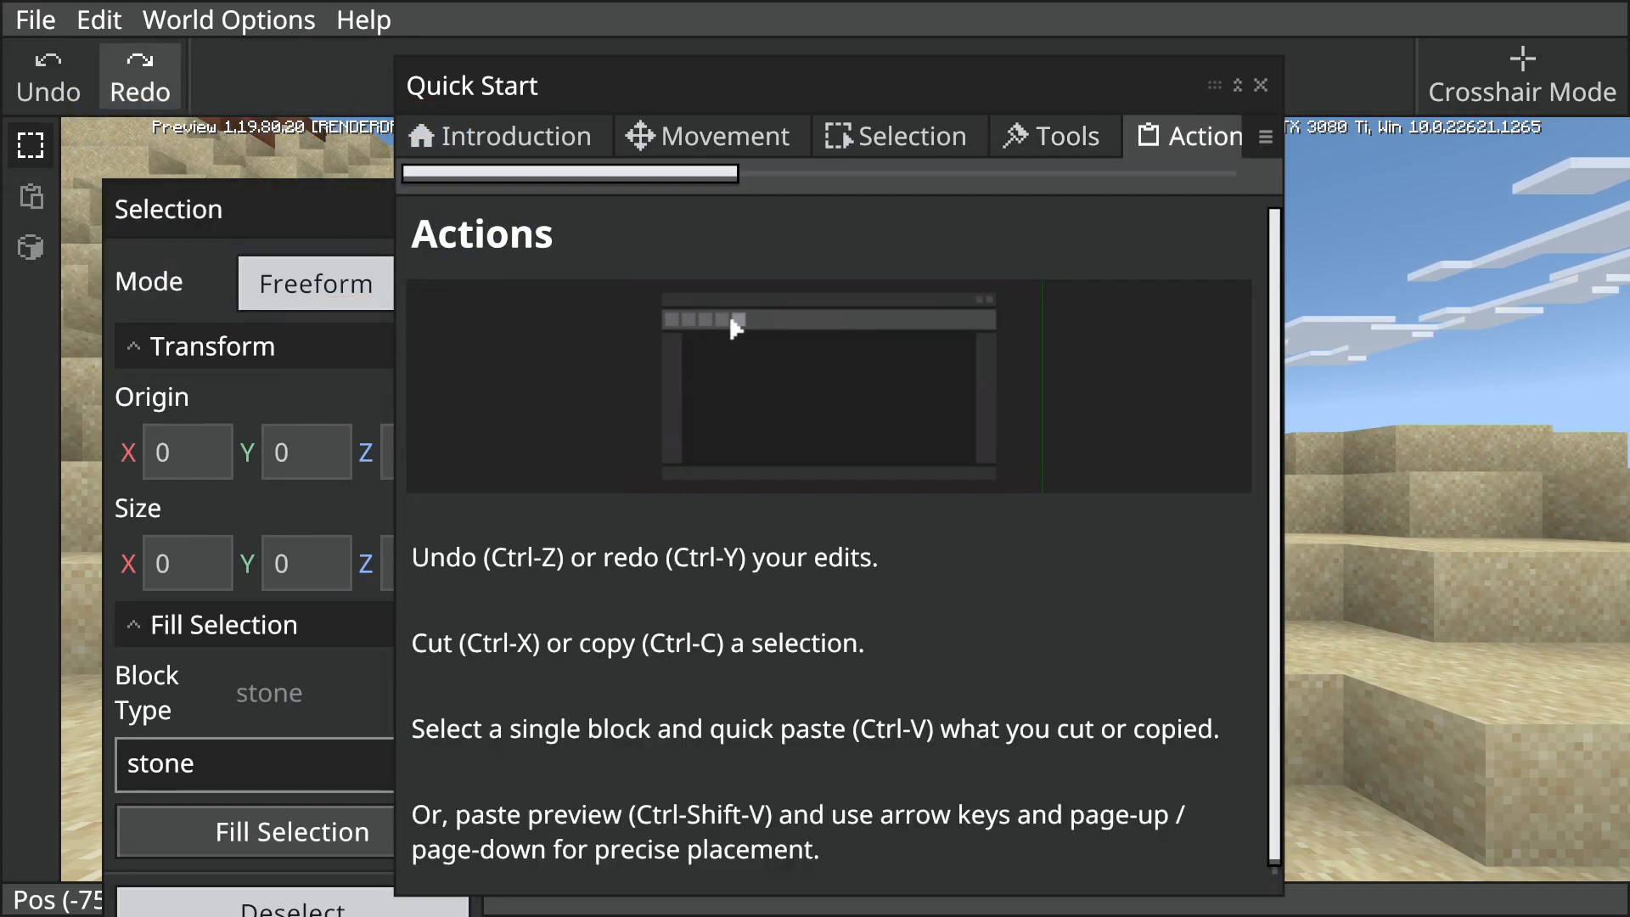
left_click(1200, 136)
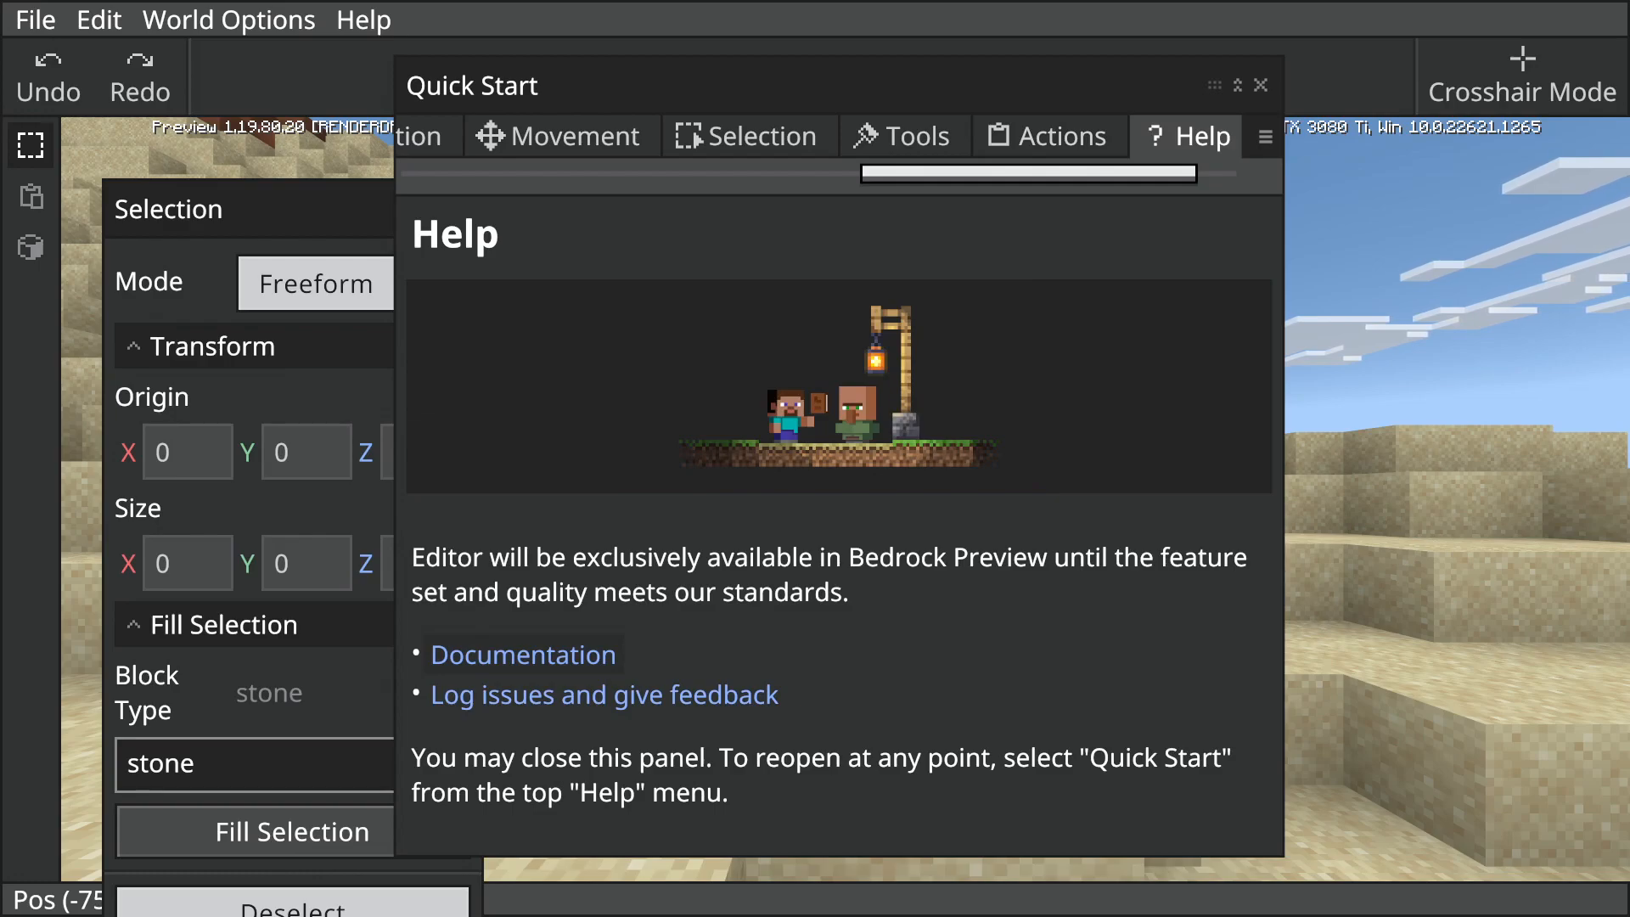
left_click(1261, 85)
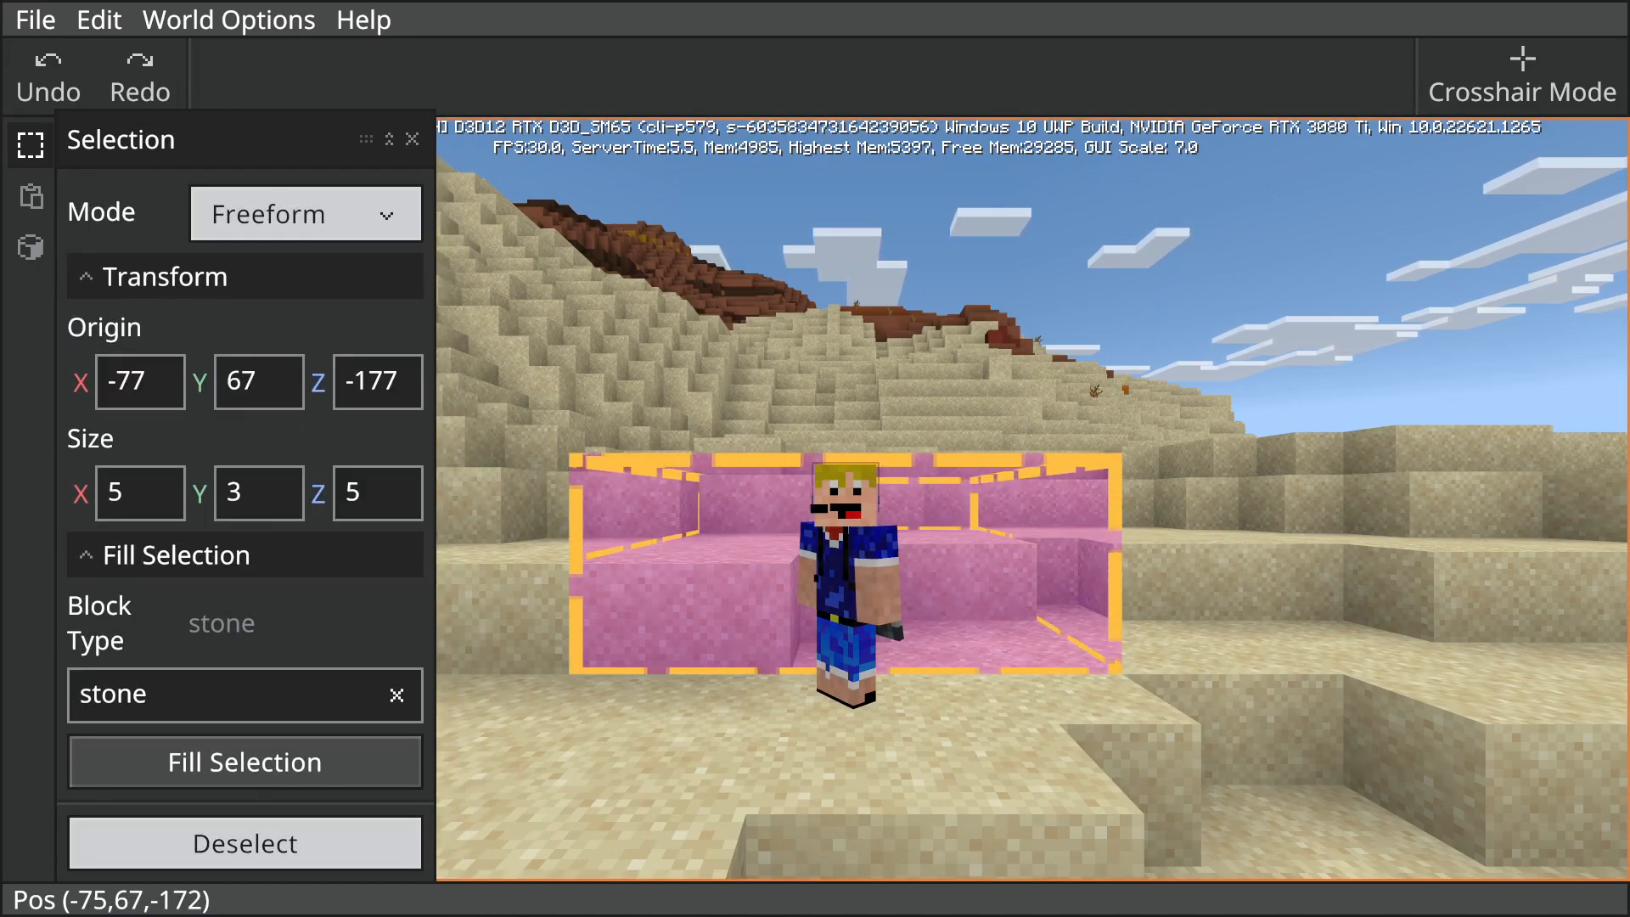
- Enlarge the Brush, make it hollow, and paint stone shapes across the desert terrain
left_click(29, 248)
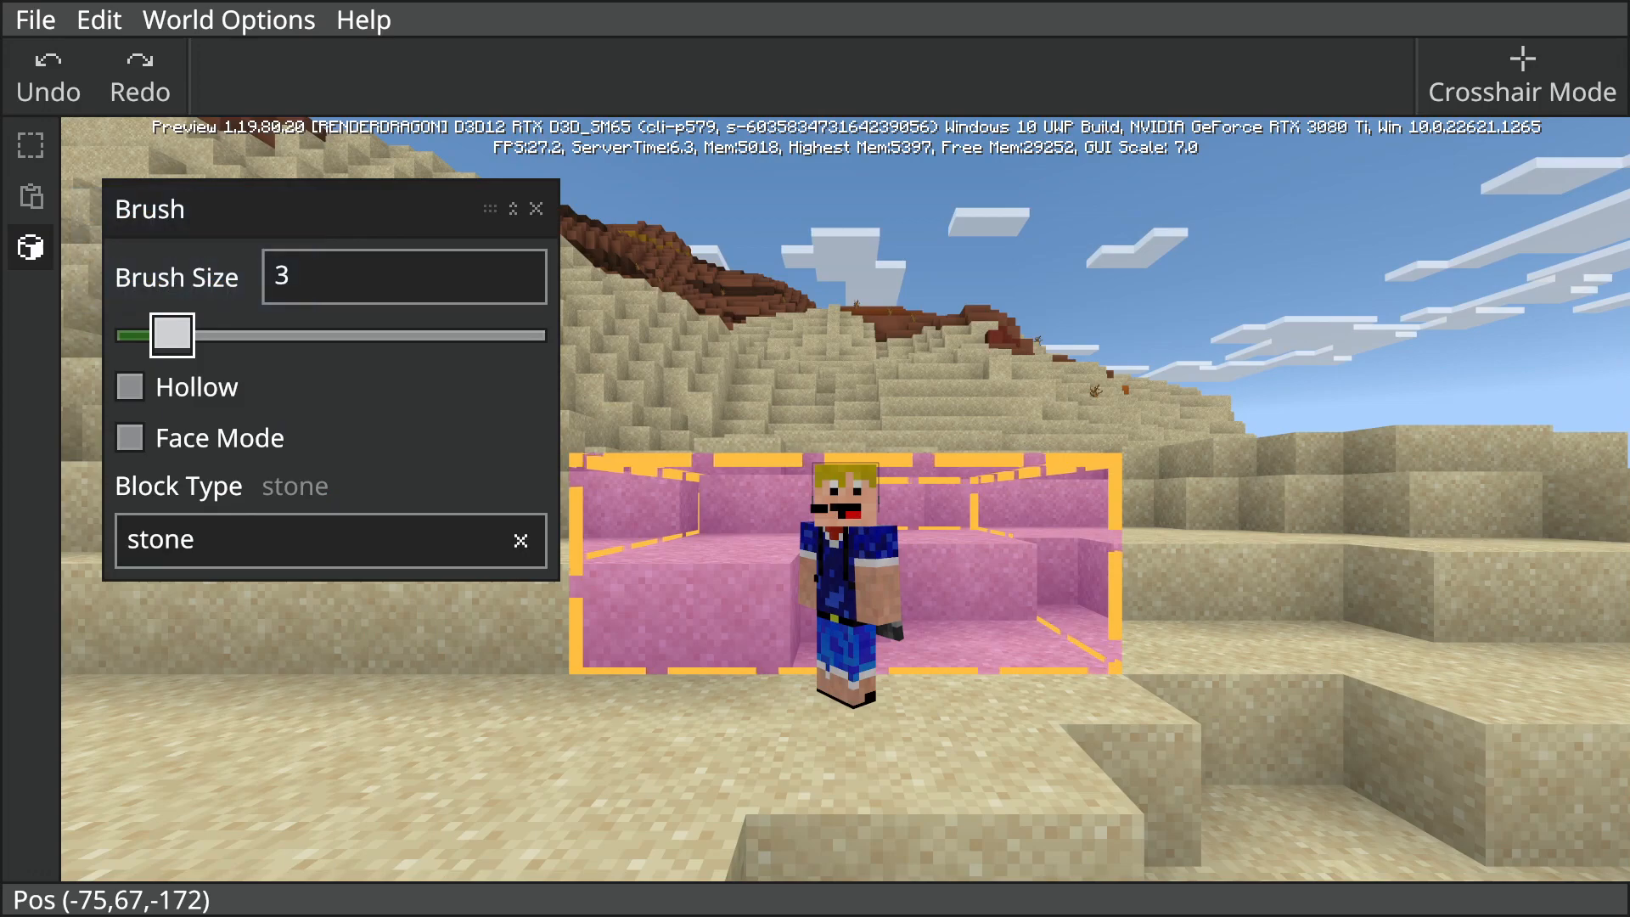
left_click_drag(171, 334, 220, 335)
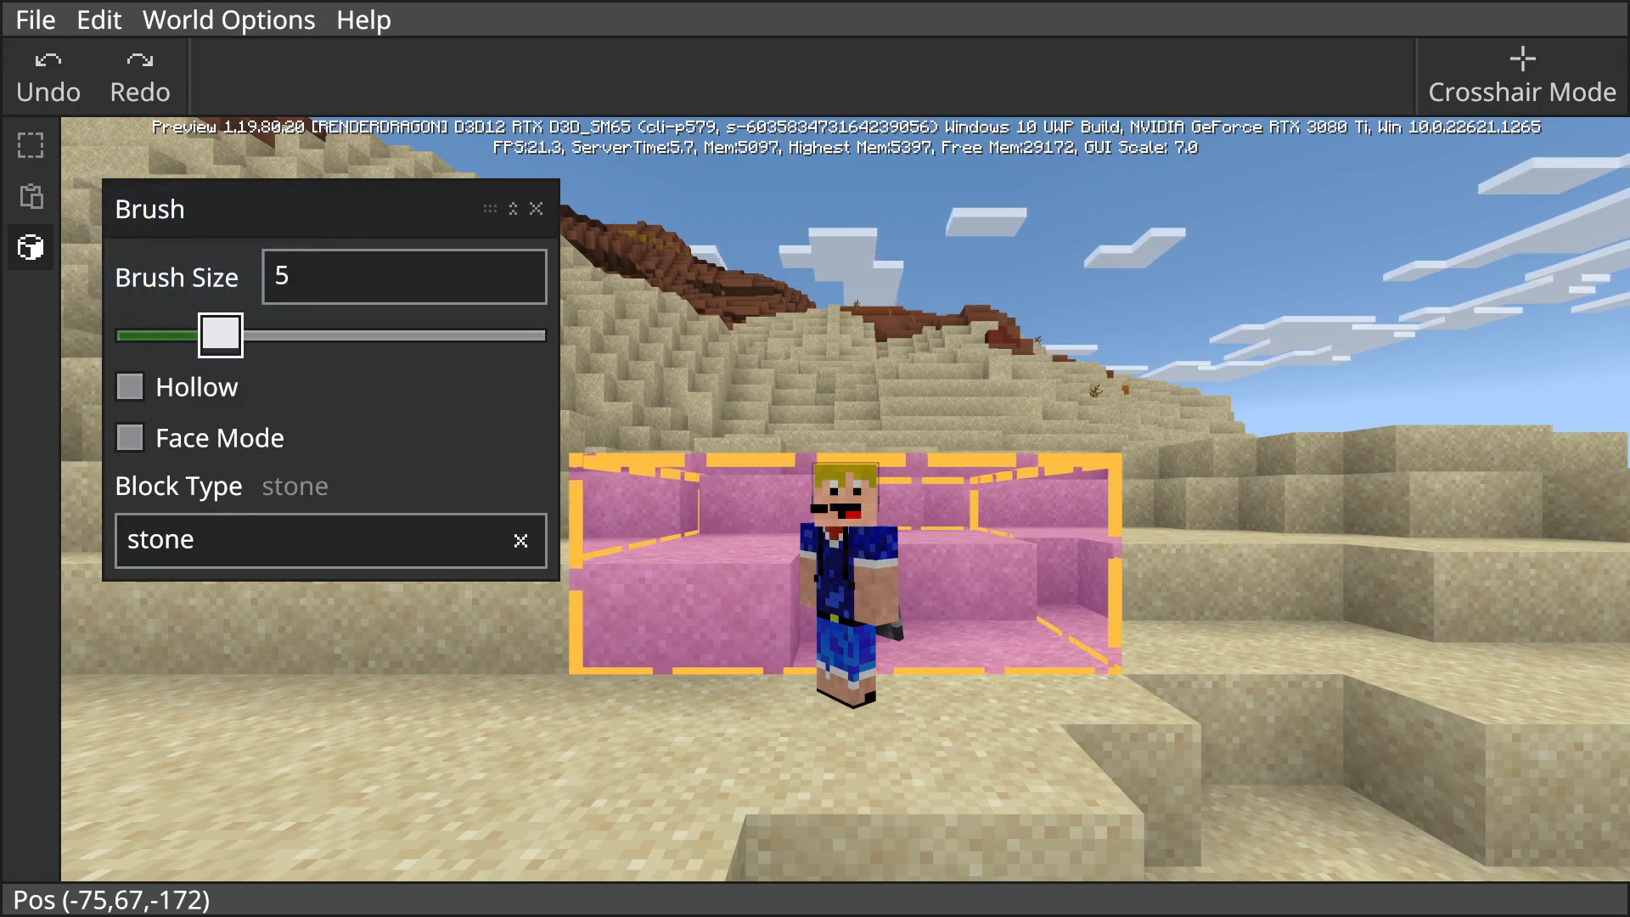
left_click(129, 387)
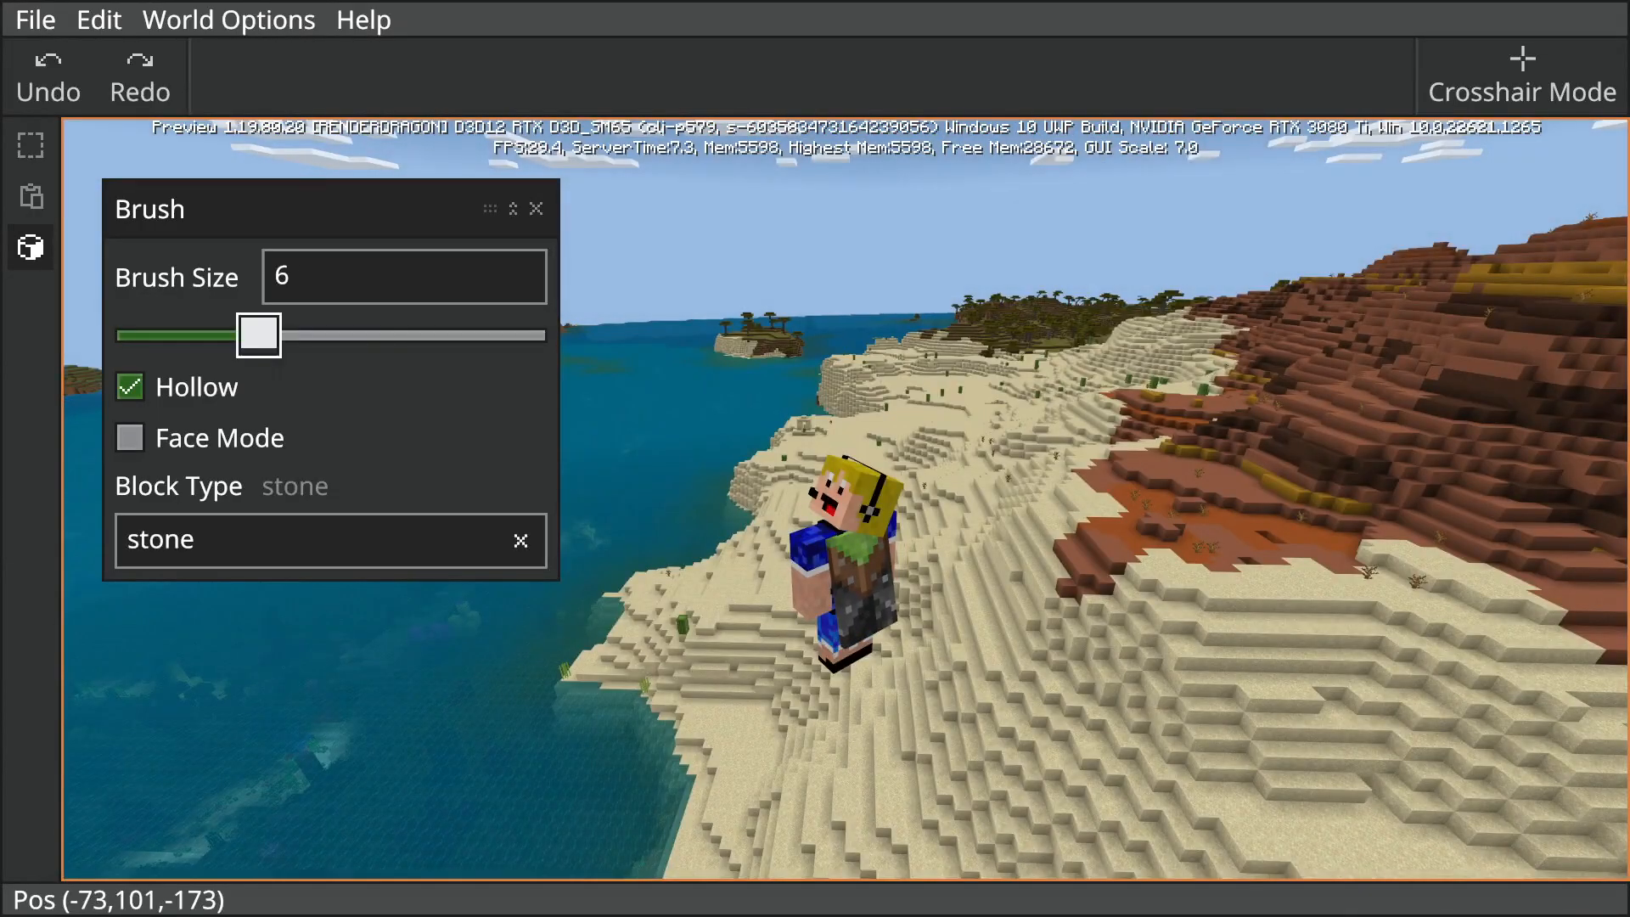
left_click_drag(258, 334, 548, 334)
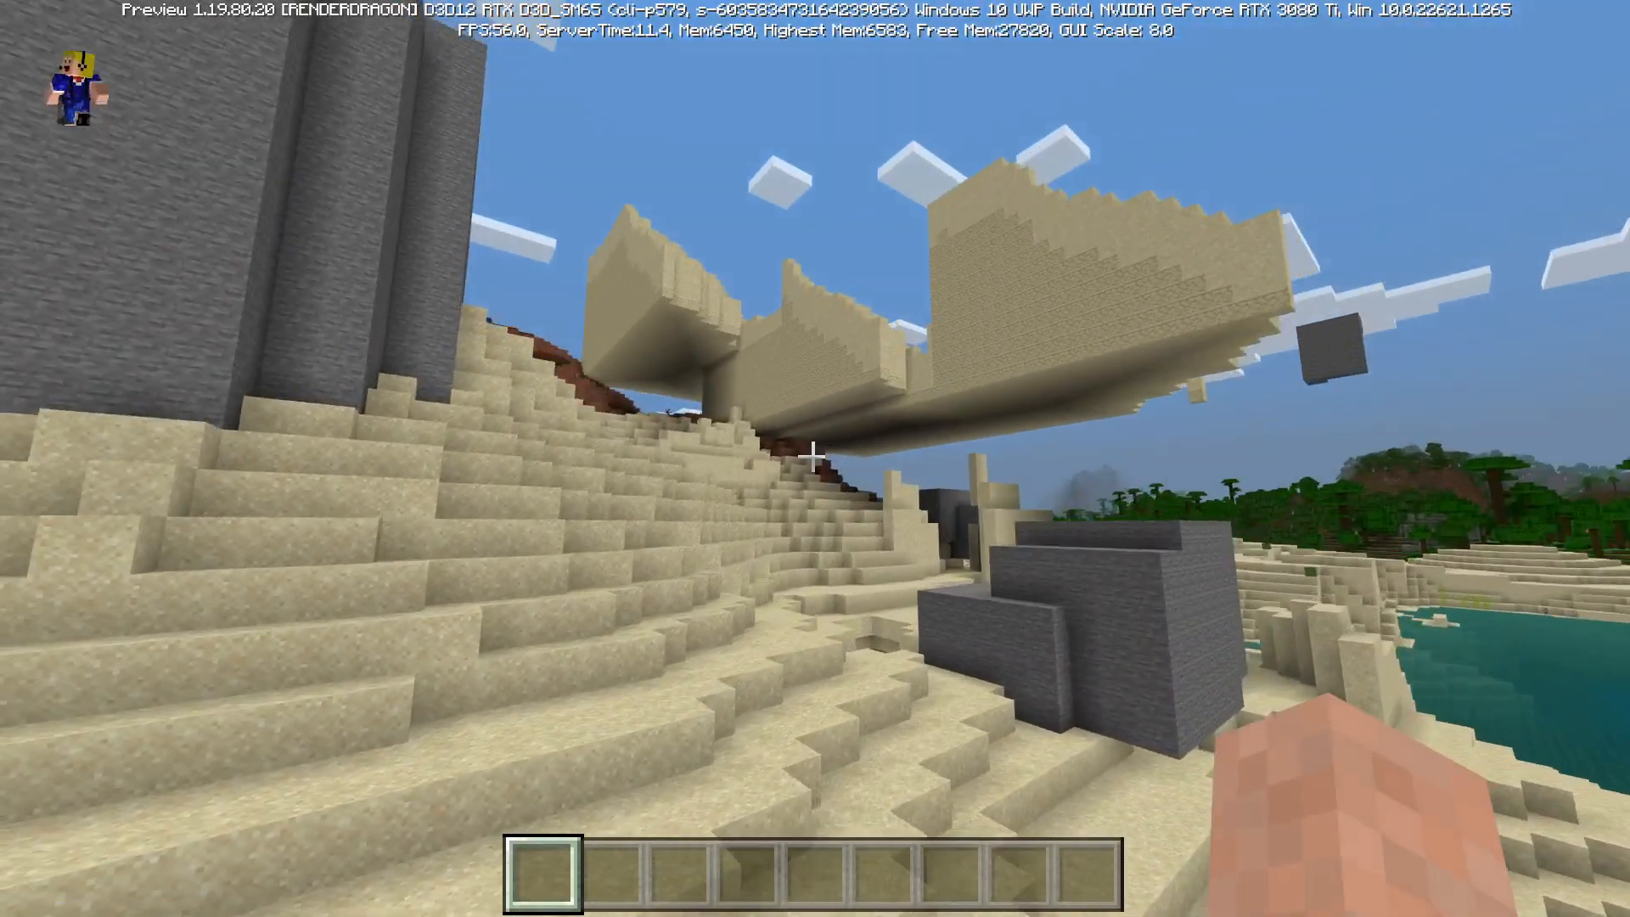
mouse_move(814, 455)
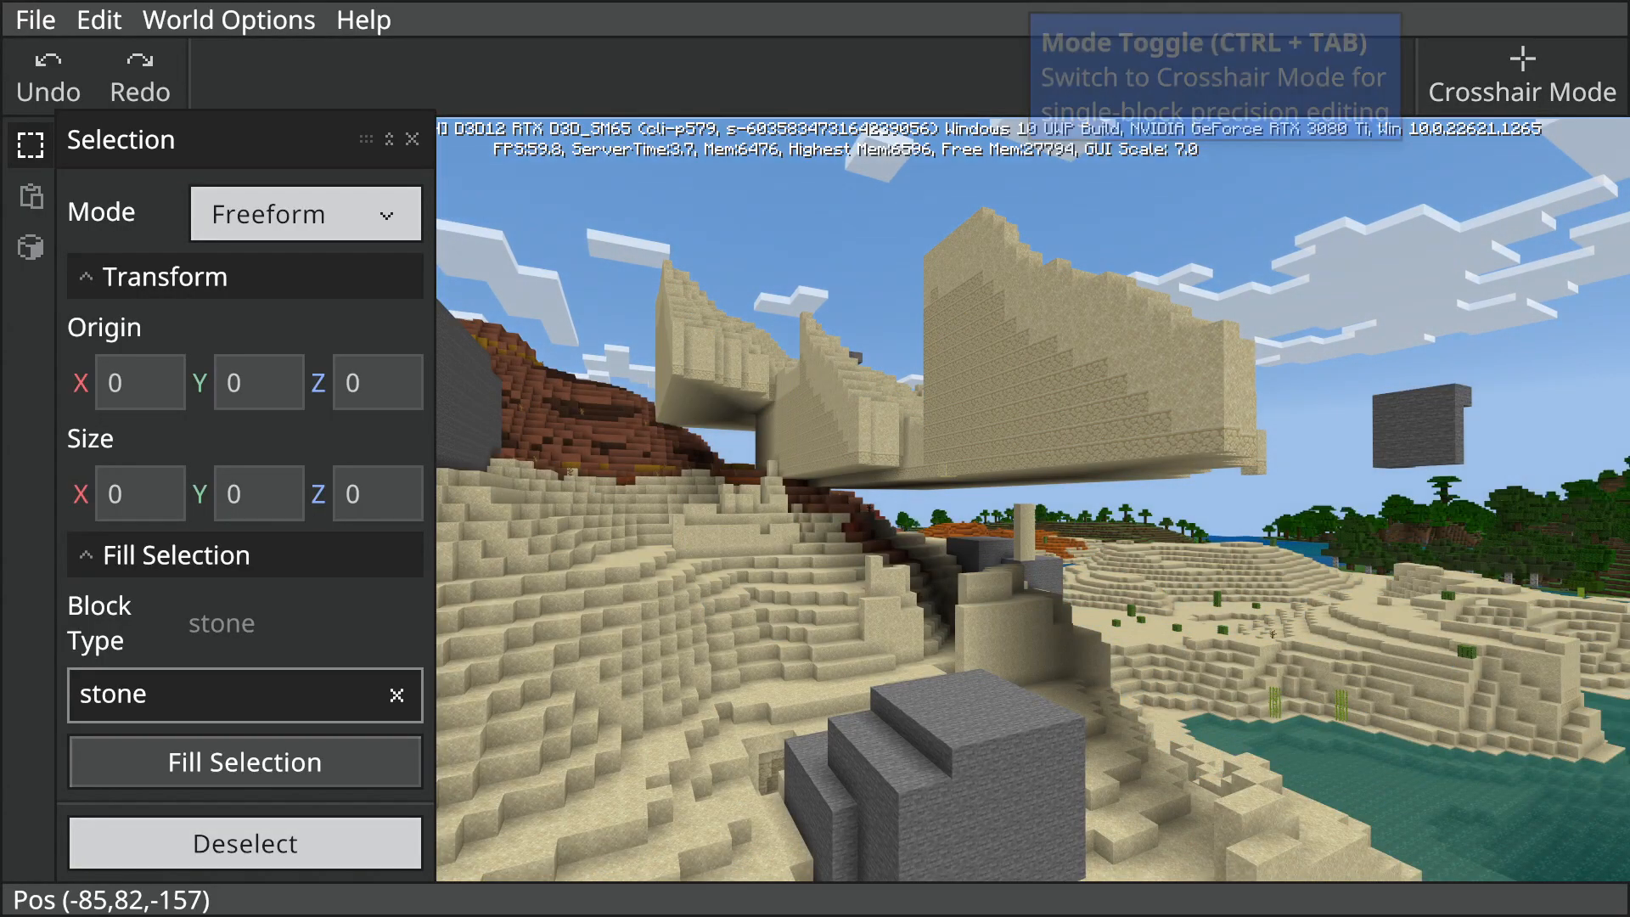
- Switch back from play view to the full Editor interface
left_click(34, 19)
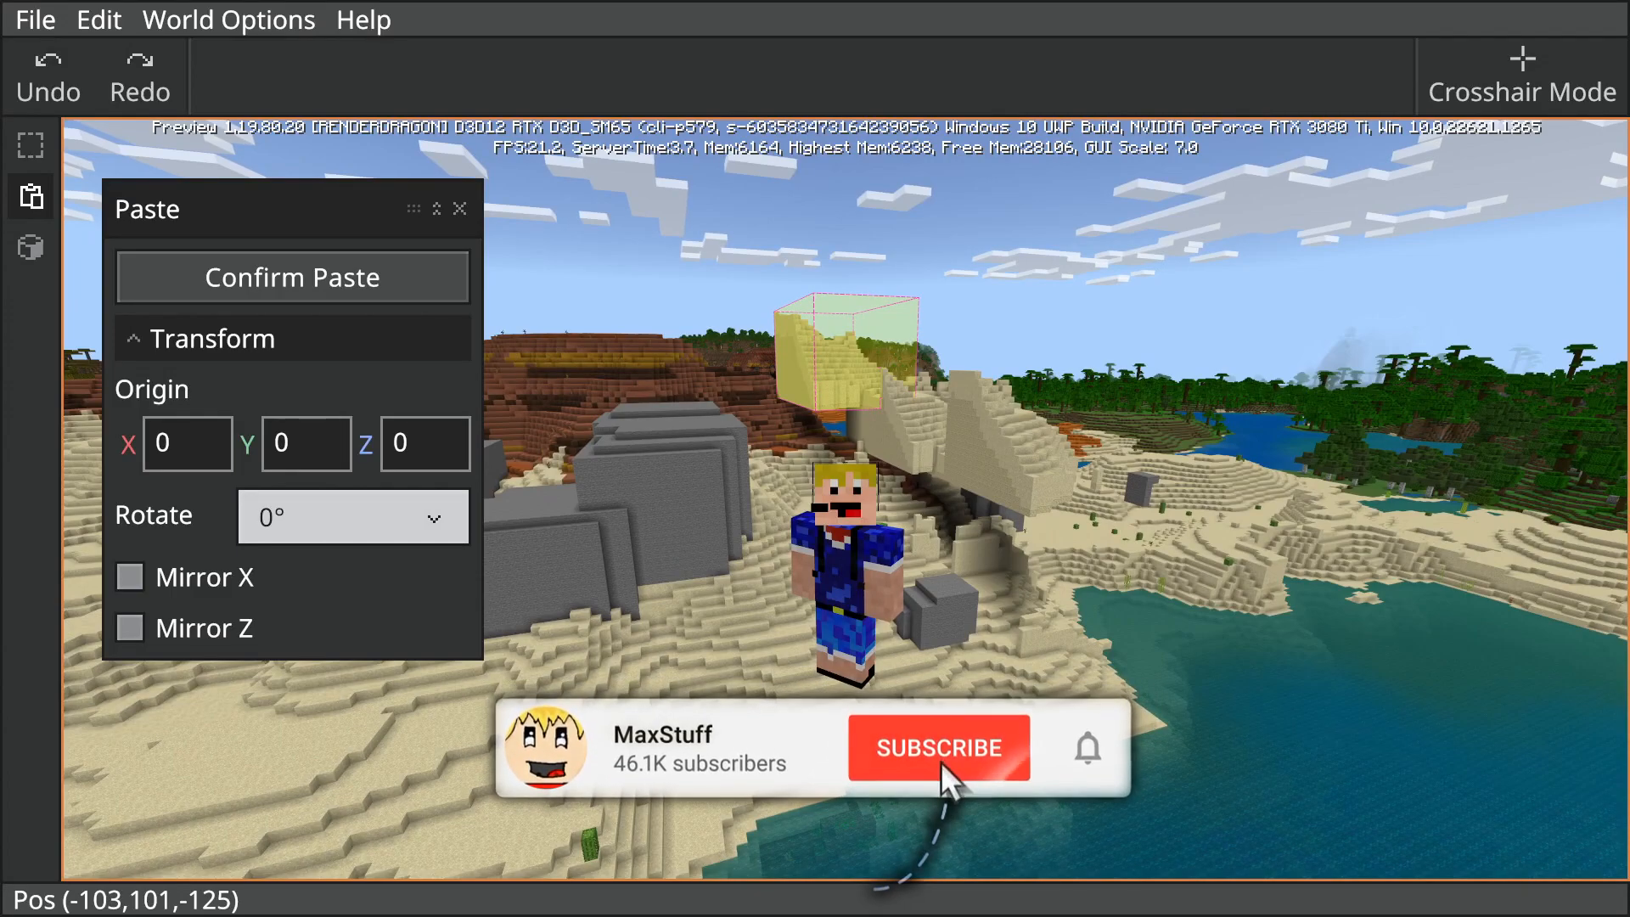
- Position the paste preview of the copied blocks above the dunes for placement
left_click(937, 747)
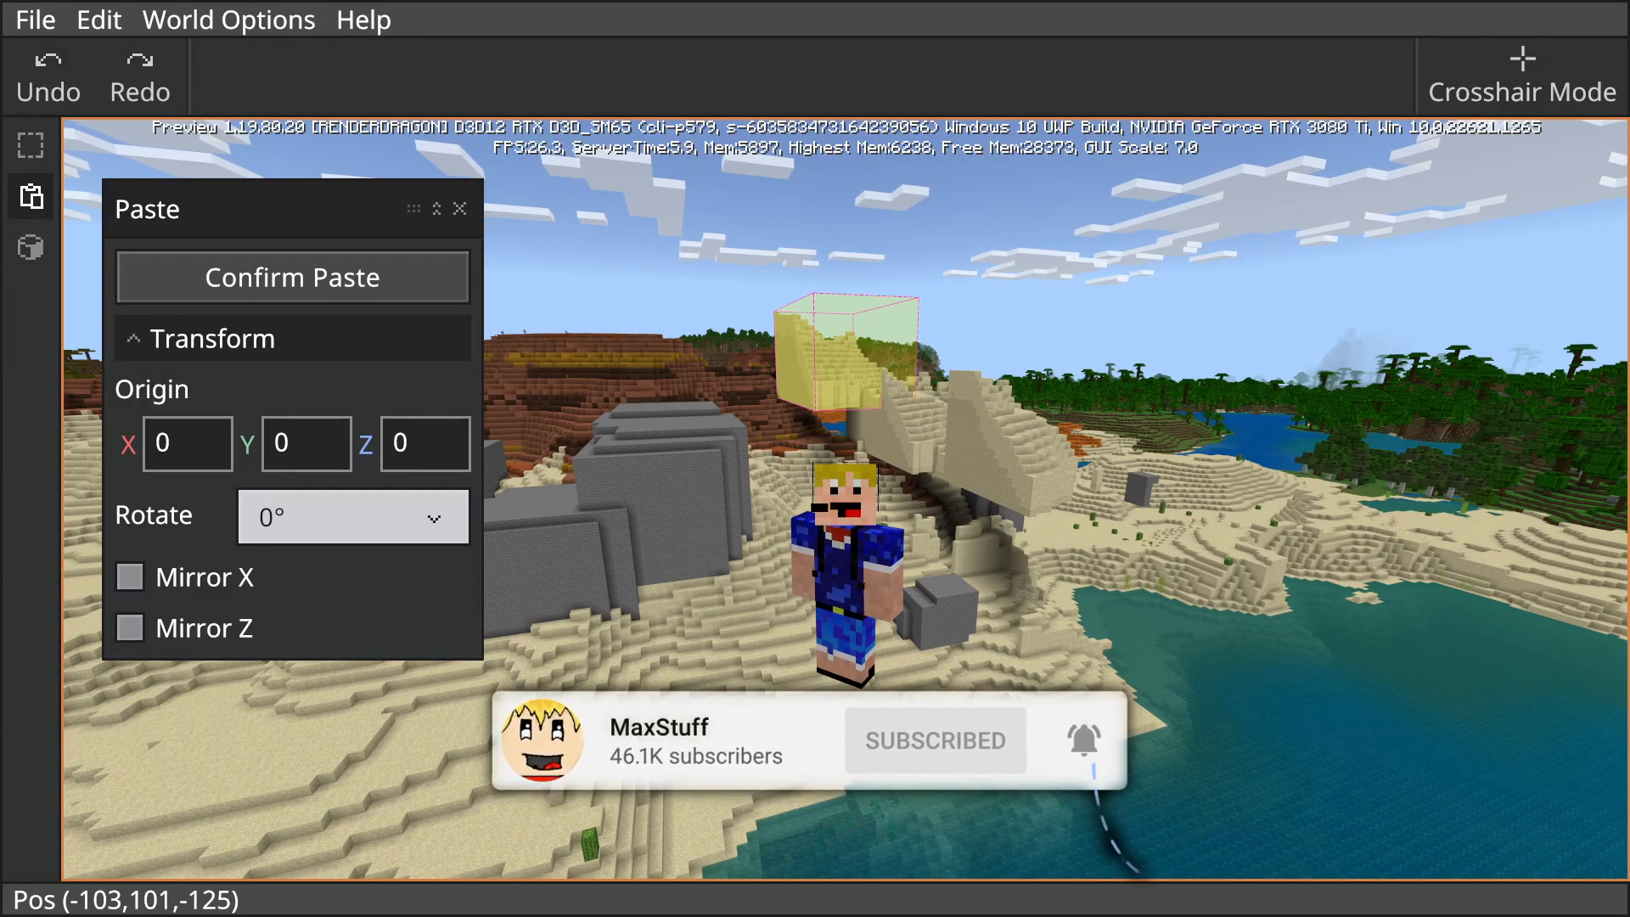